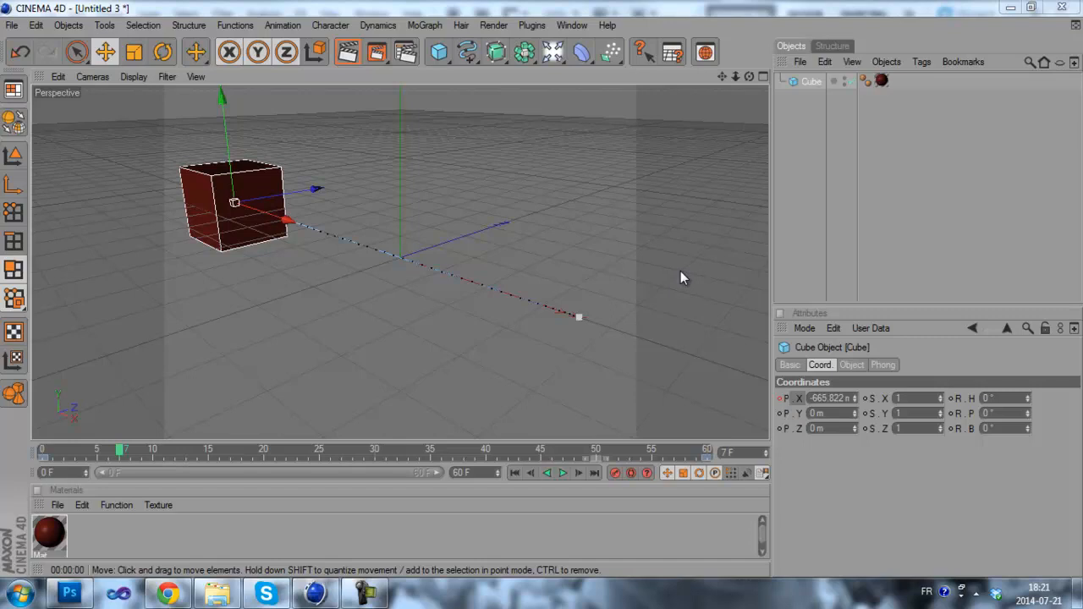
{"action": "mouse_move", "coordinate": [583, 272]}
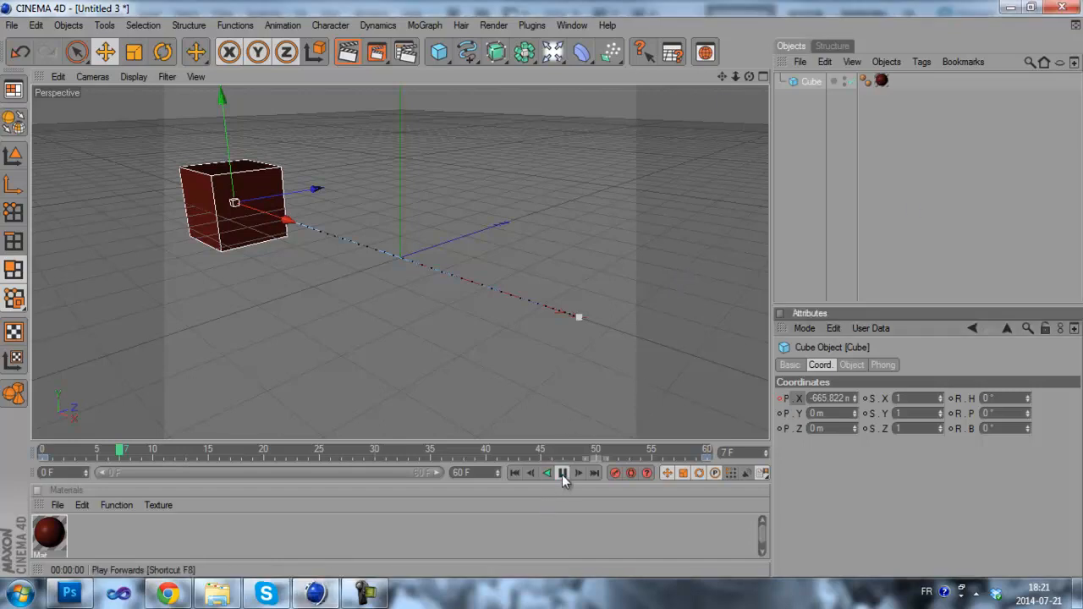
- Preview the cube animation, then open Render Settings with the Full Render engine kept
{"action": "left_click", "coordinate": [563, 473]}
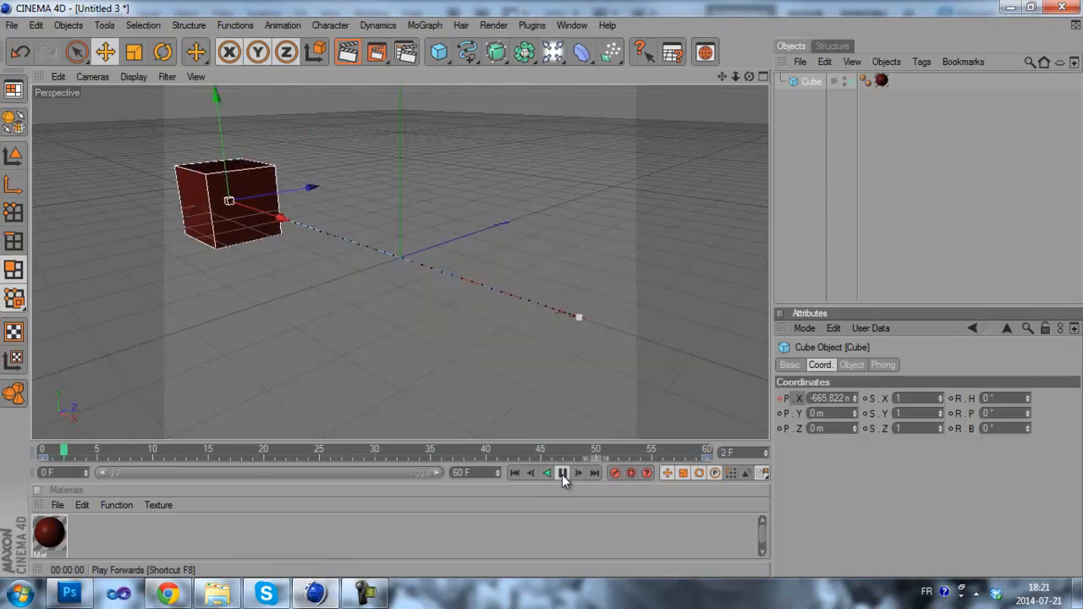
{"action": "left_click", "coordinate": [564, 473]}
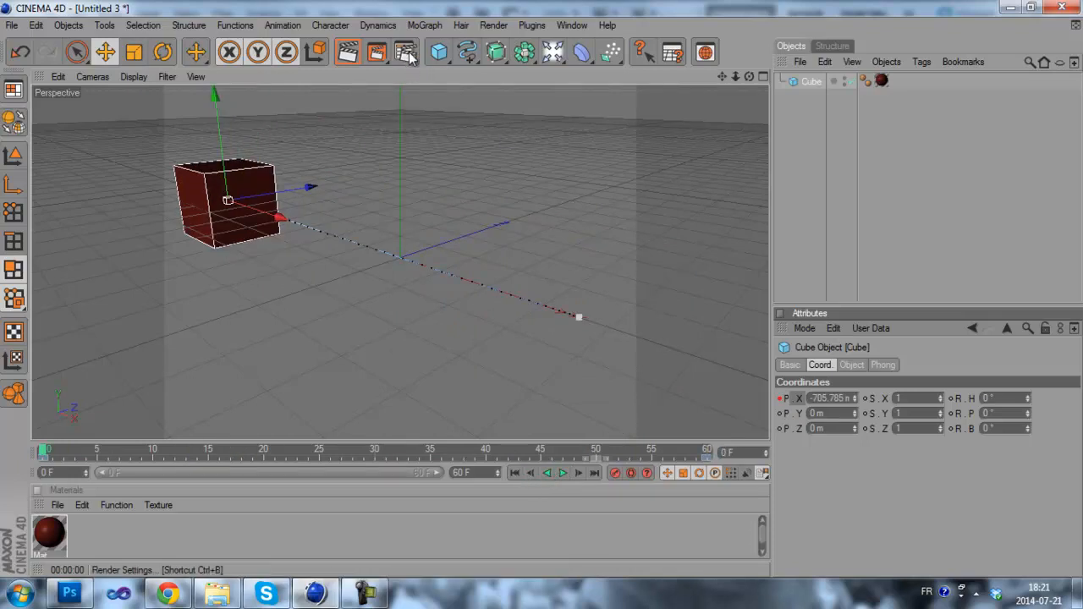
{"action": "left_click", "coordinate": [403, 52]}
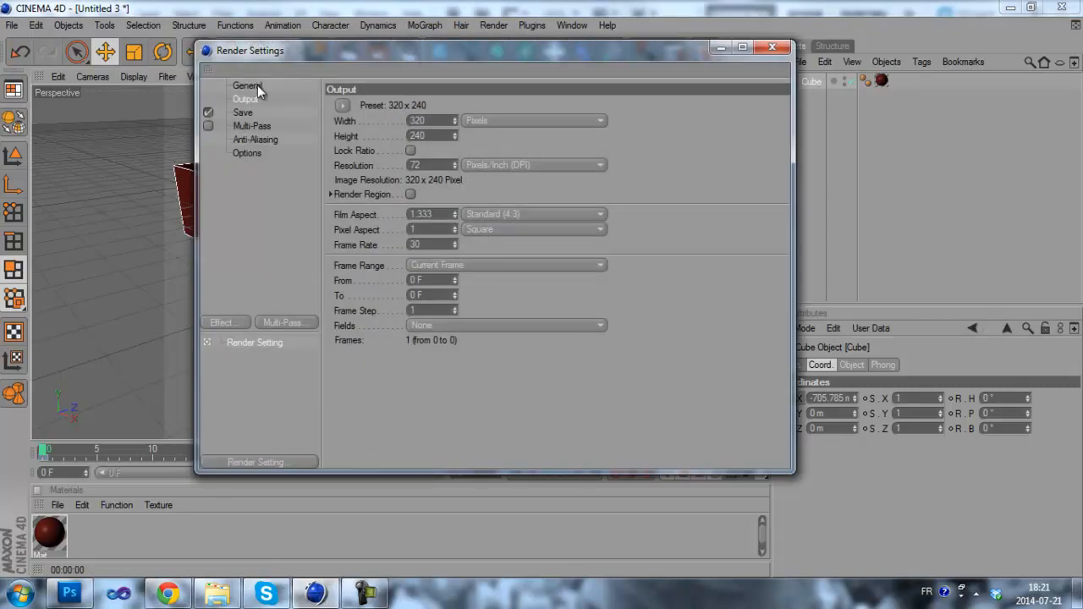
{"action": "left_click", "coordinate": [246, 86]}
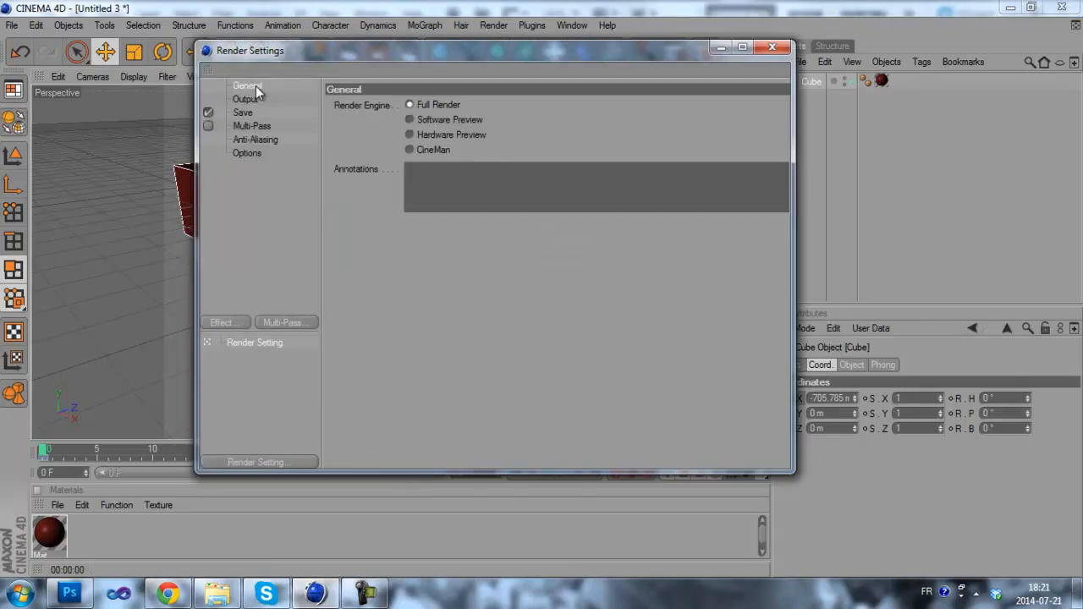
{"action": "mouse_move", "coordinate": [410, 104]}
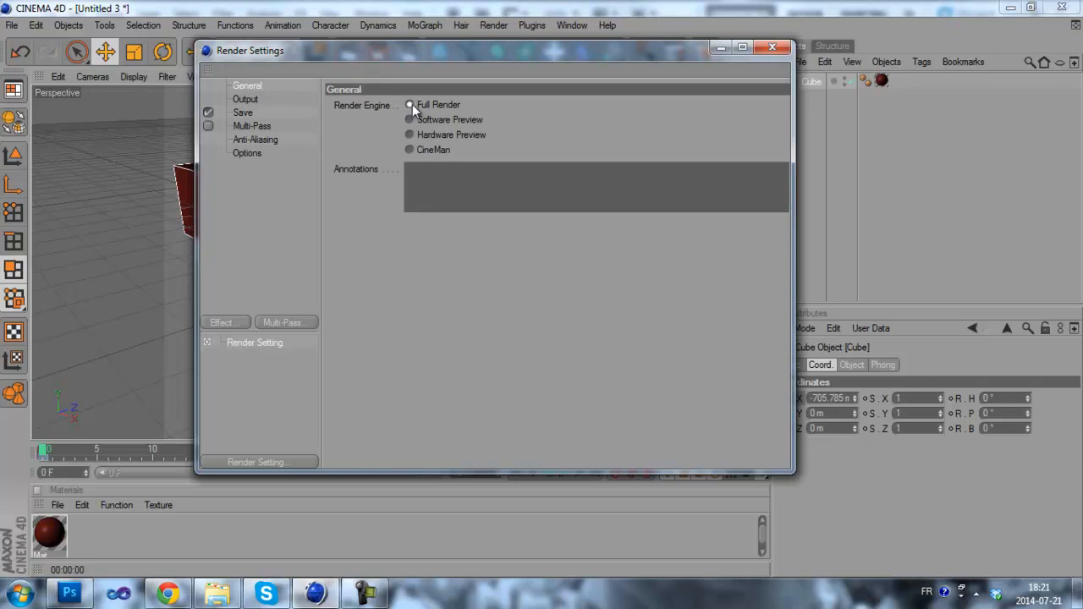
{"action": "left_click", "coordinate": [244, 99]}
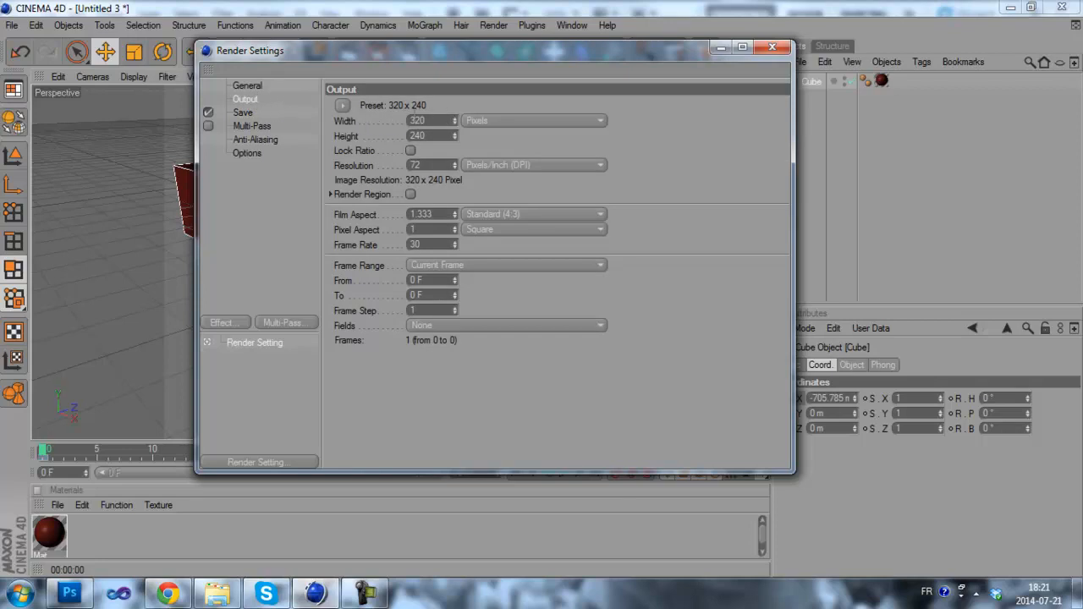
- Apply the Film/Video HDV/HDTV 720 25 preset, giving 1280x720 at 25 fps
{"action": "left_click", "coordinate": [341, 104]}
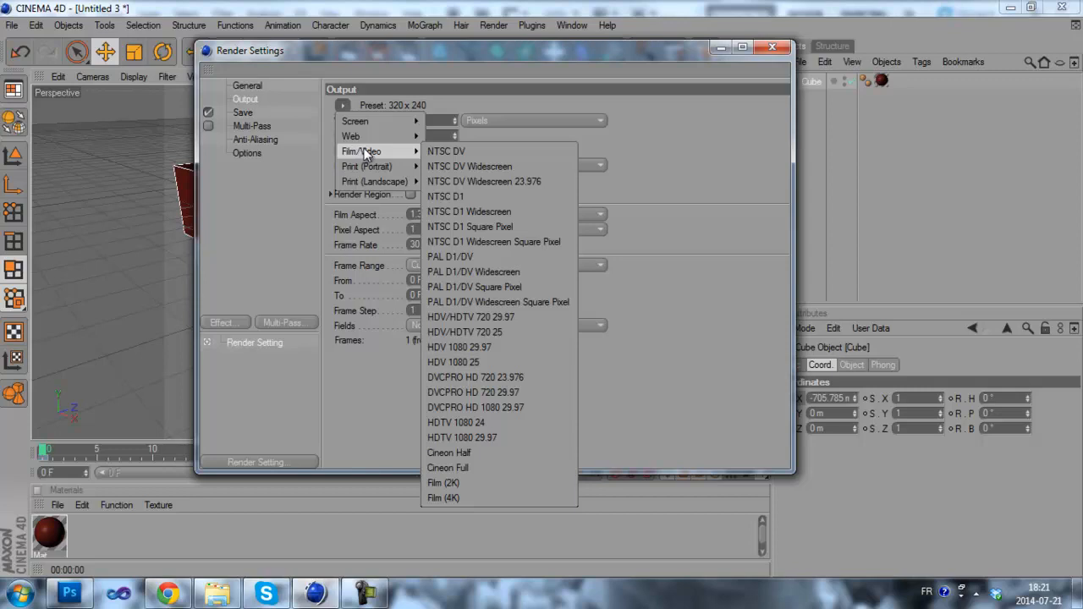
{"action": "mouse_move", "coordinate": [520, 350]}
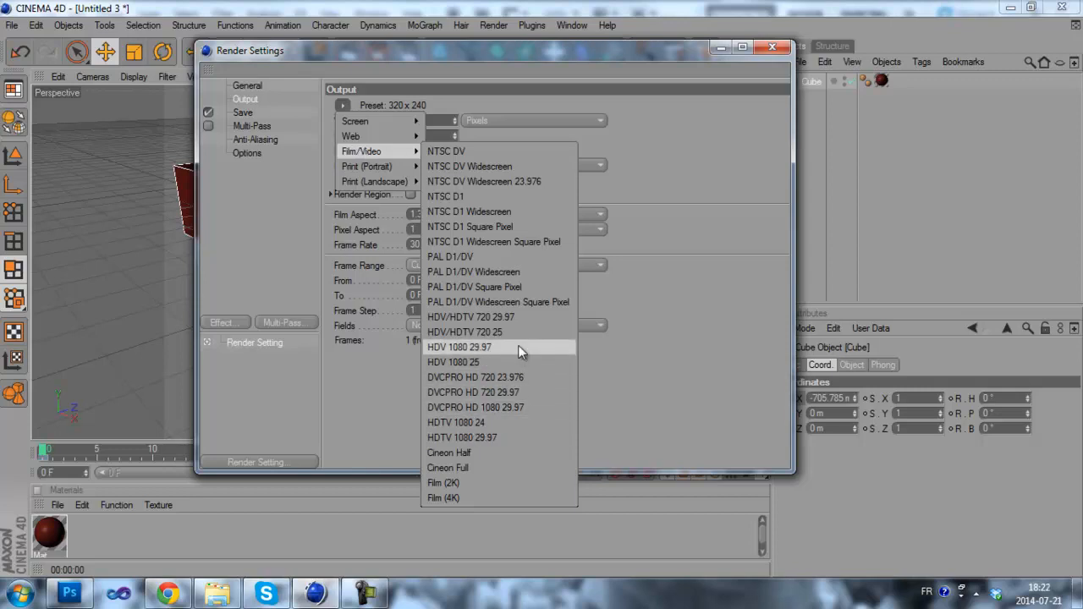
{"action": "left_click", "coordinate": [463, 331]}
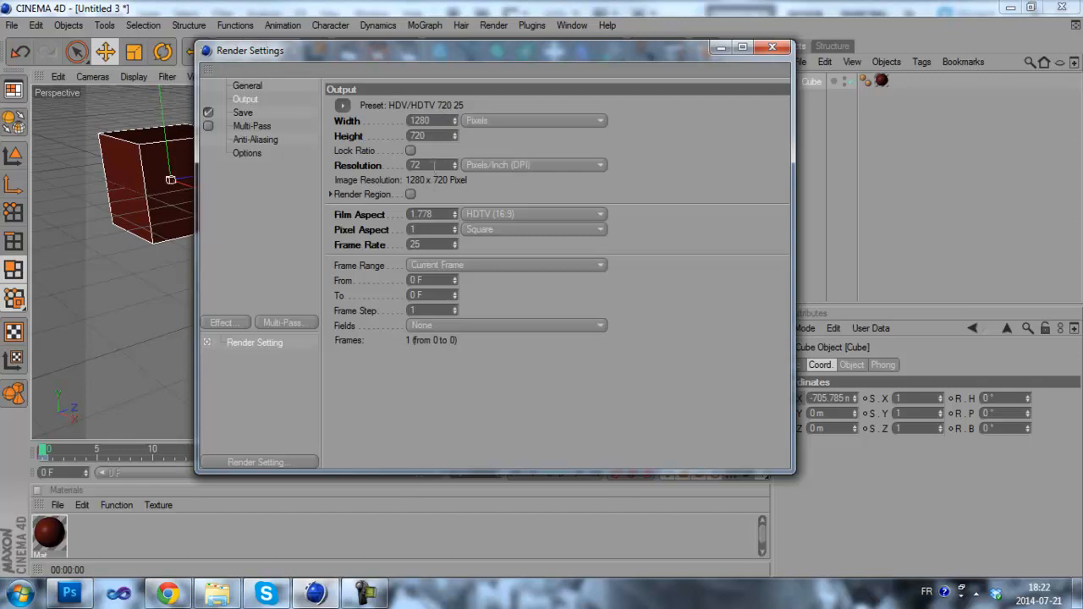
{"action": "mouse_move", "coordinate": [396, 205]}
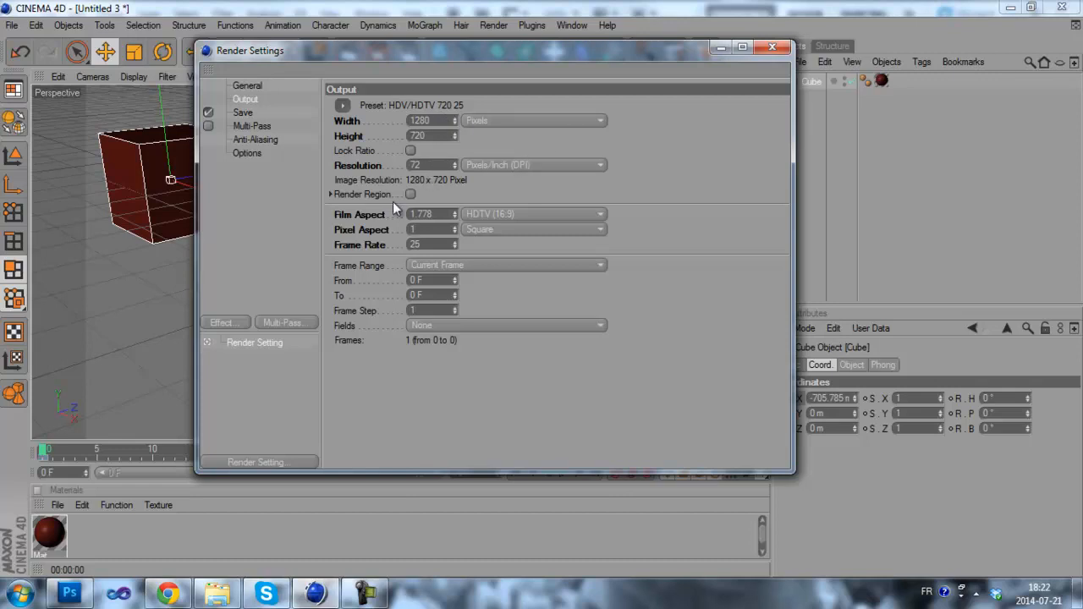
{"action": "mouse_move", "coordinate": [416, 292]}
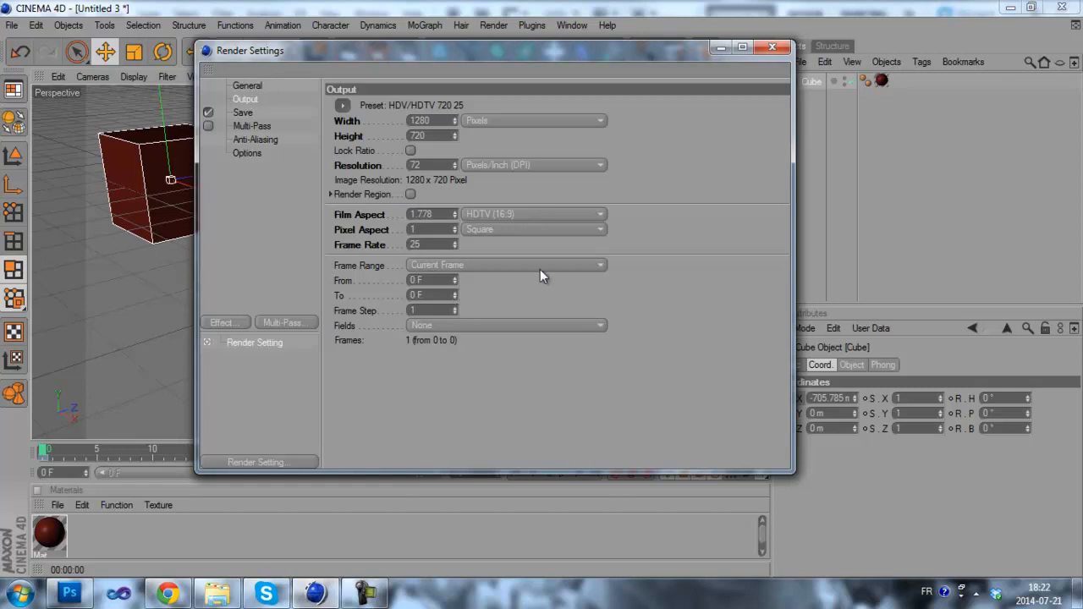
{"action": "mouse_move", "coordinate": [484, 269]}
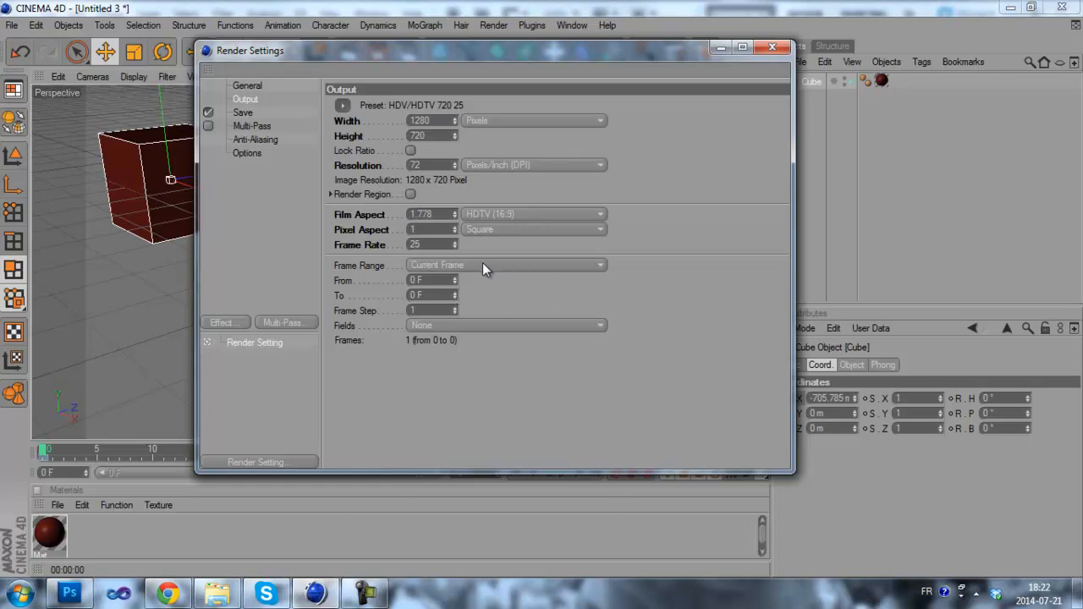
- Set the frame range to Manual with To at 60, then to All Frames
{"action": "left_click", "coordinate": [506, 265]}
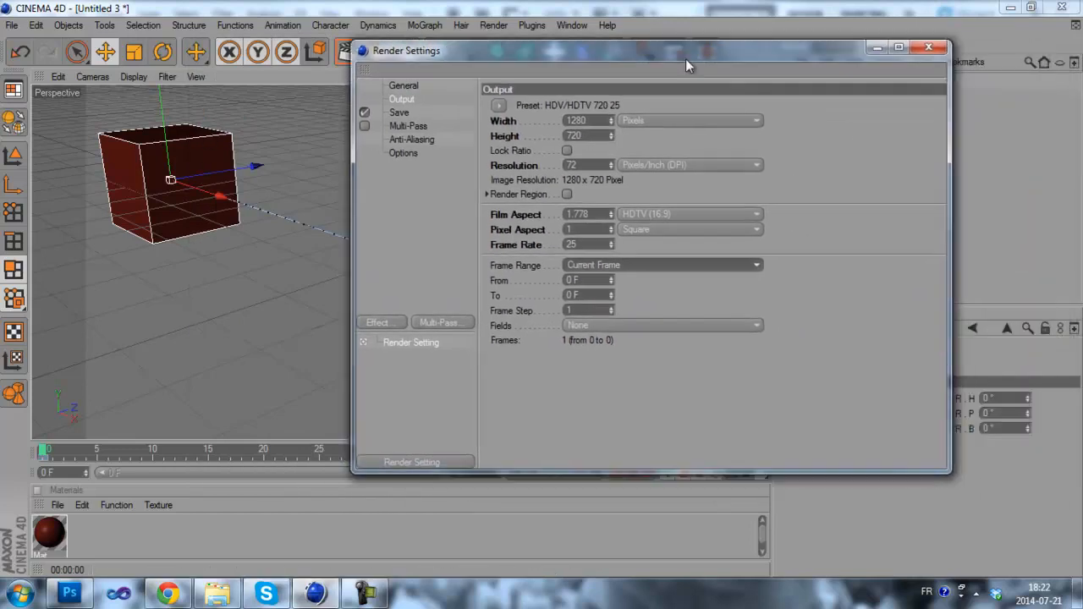
{"action": "left_click", "coordinate": [641, 265]}
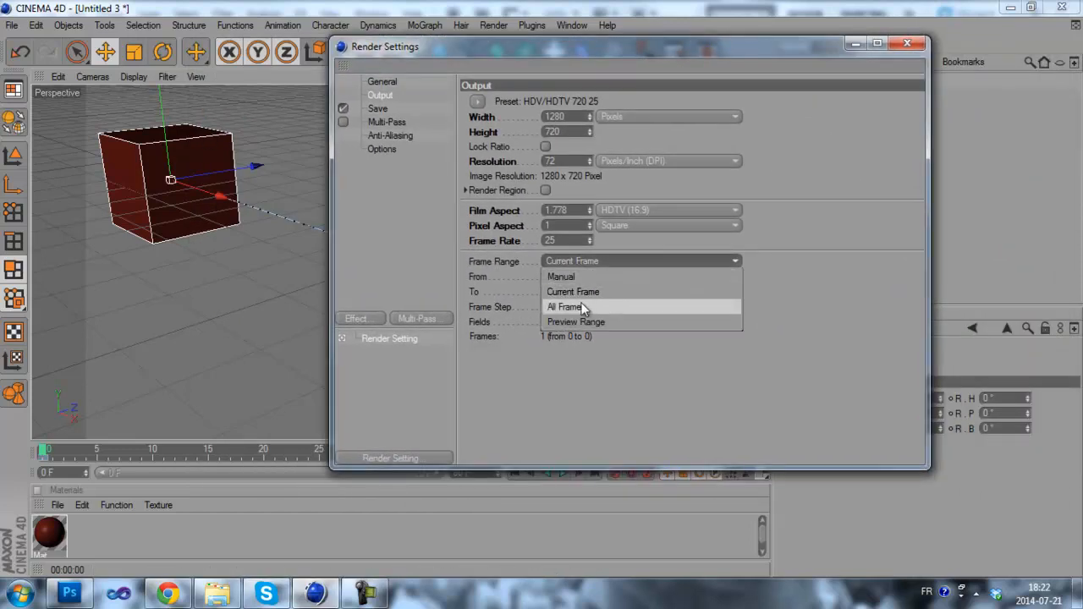
{"action": "left_click", "coordinate": [559, 277]}
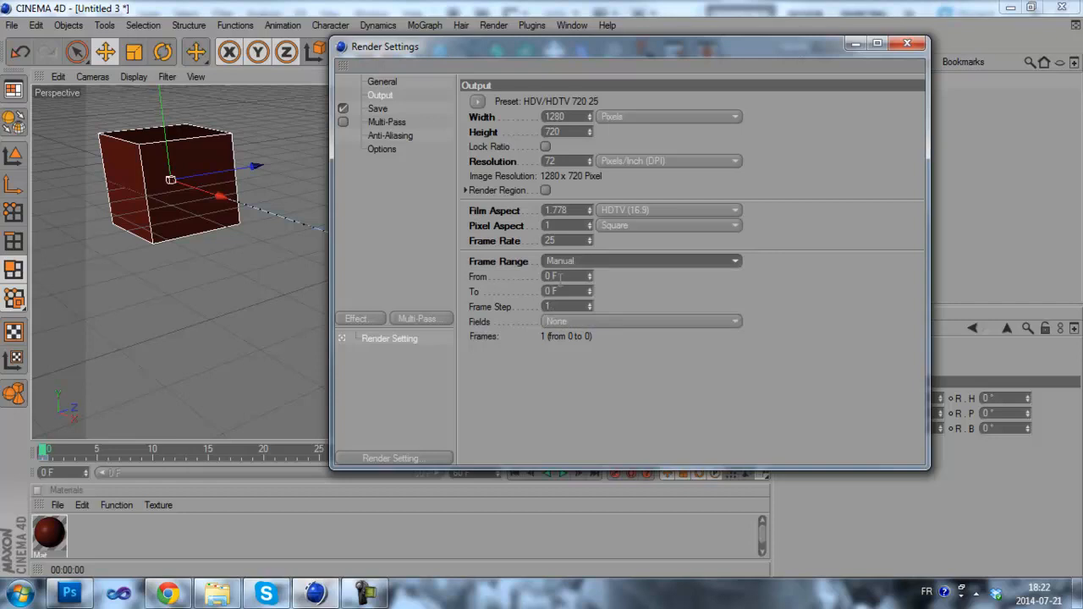
{"action": "left_click", "coordinate": [641, 260]}
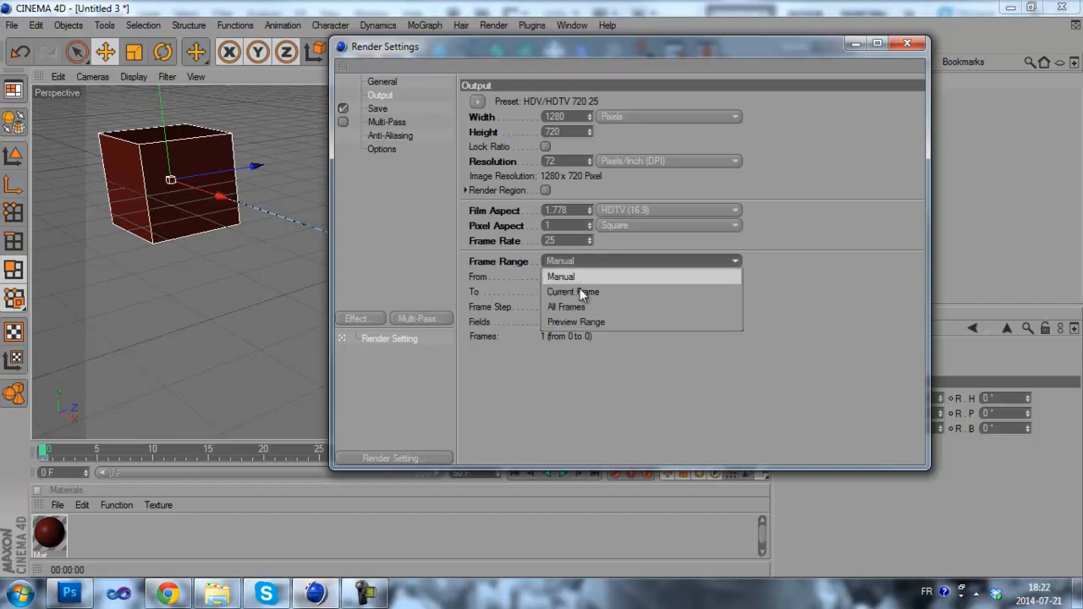
{"action": "left_click", "coordinate": [560, 277]}
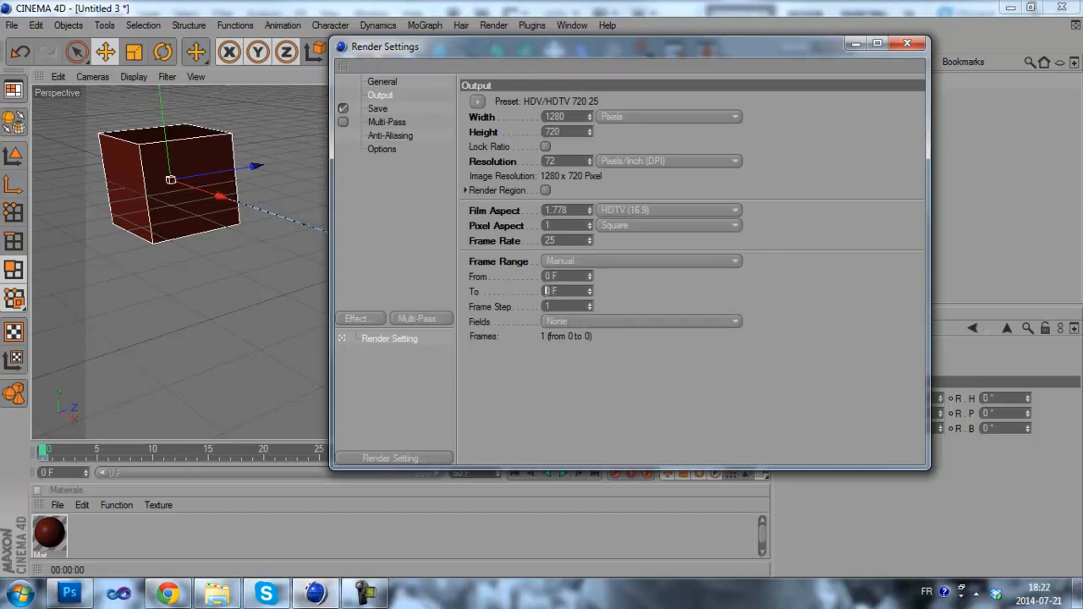
{"action": "type", "text": "60"}
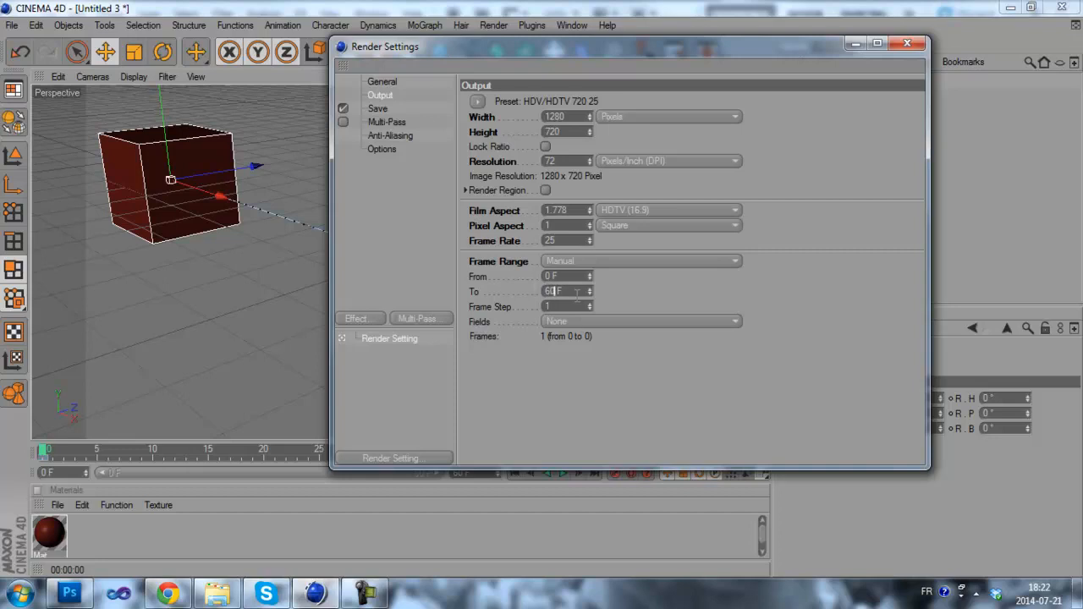
{"action": "type", "text": "60"}
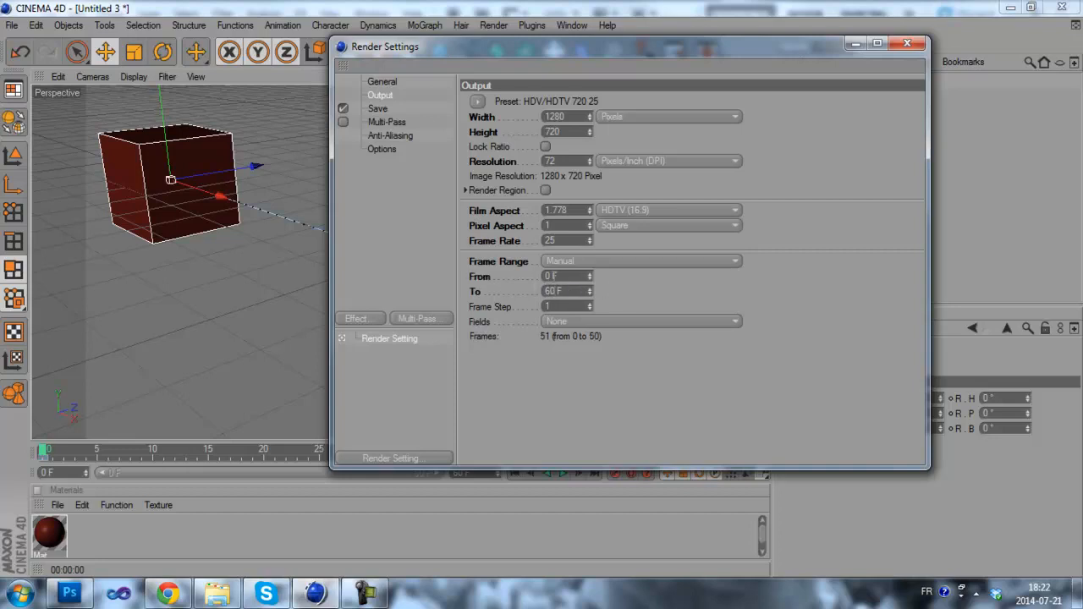
{"action": "left_click", "coordinate": [558, 291]}
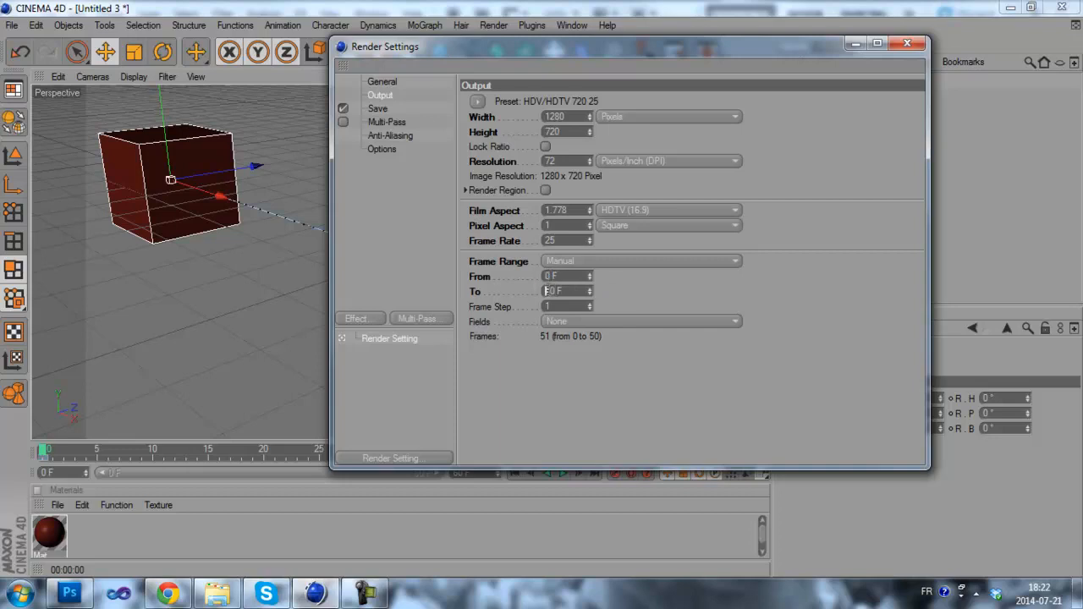
{"action": "left_click", "coordinate": [641, 261]}
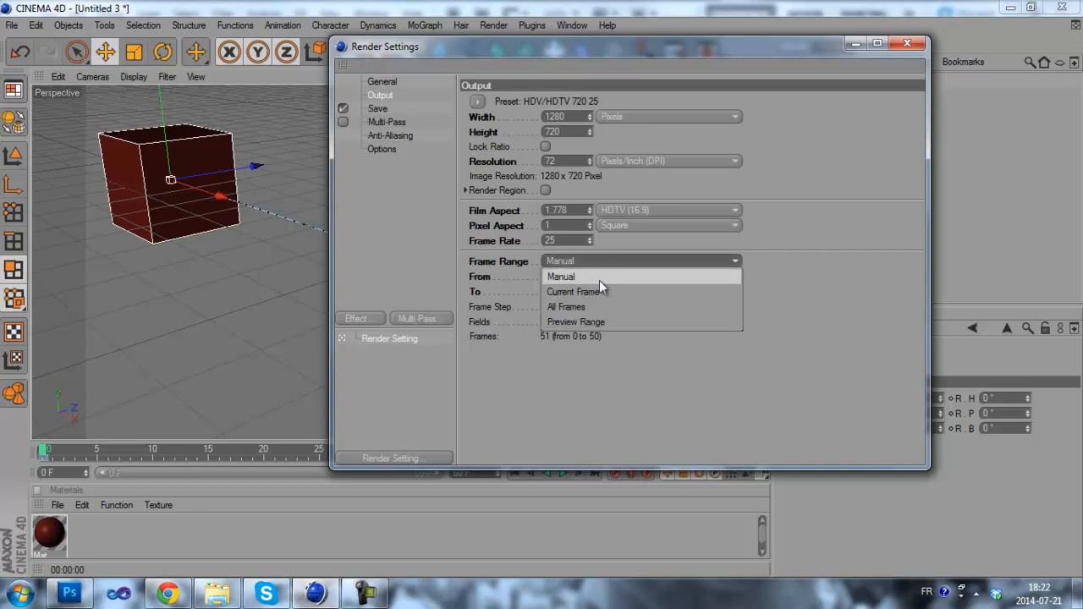
{"action": "left_click", "coordinate": [566, 307]}
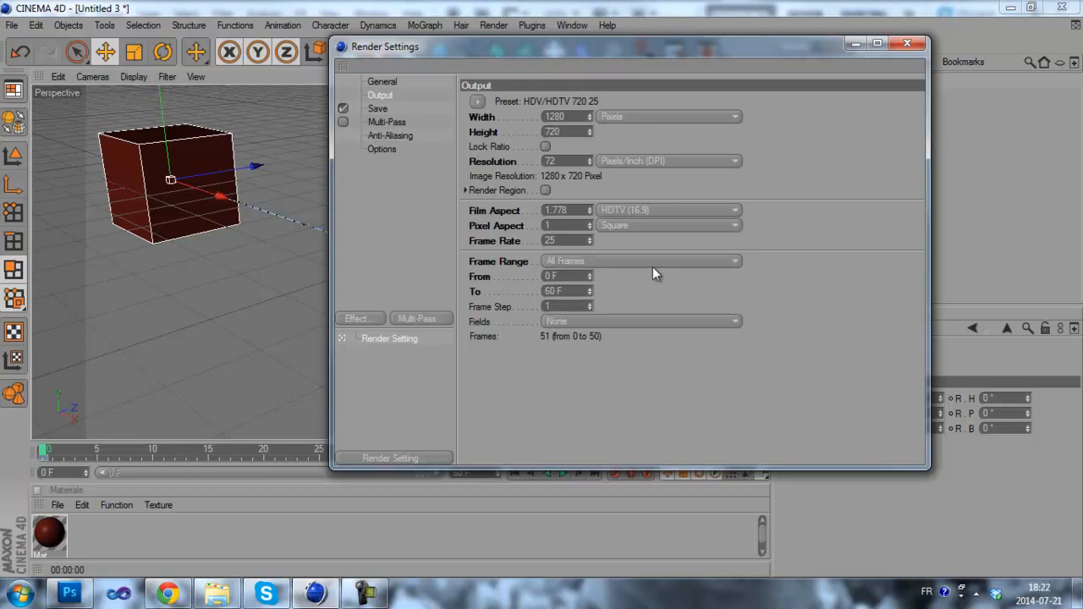
{"action": "mouse_move", "coordinate": [594, 266]}
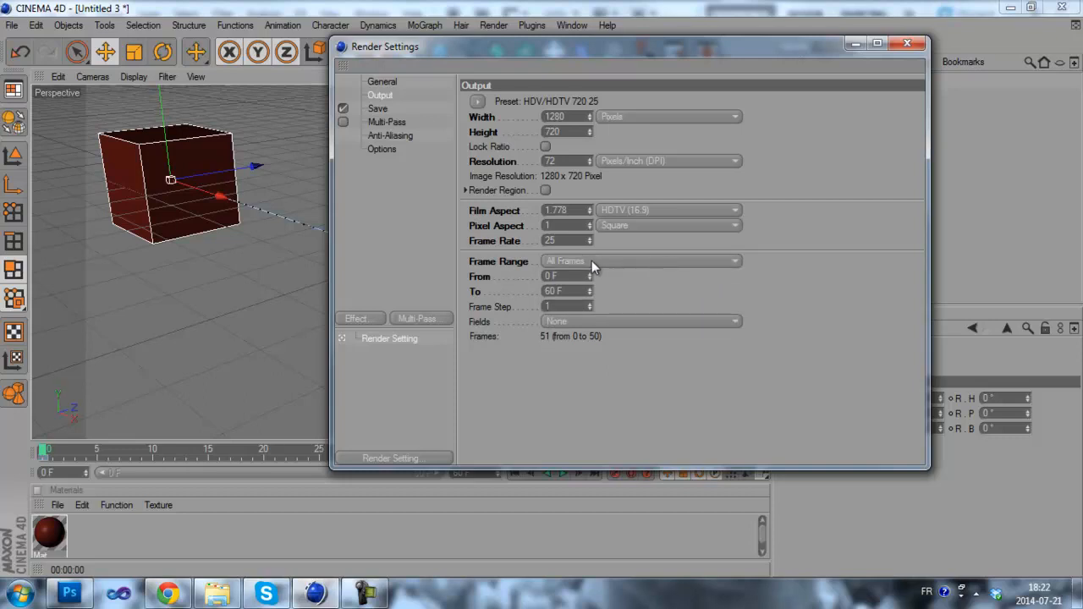
{"action": "mouse_move", "coordinate": [388, 122]}
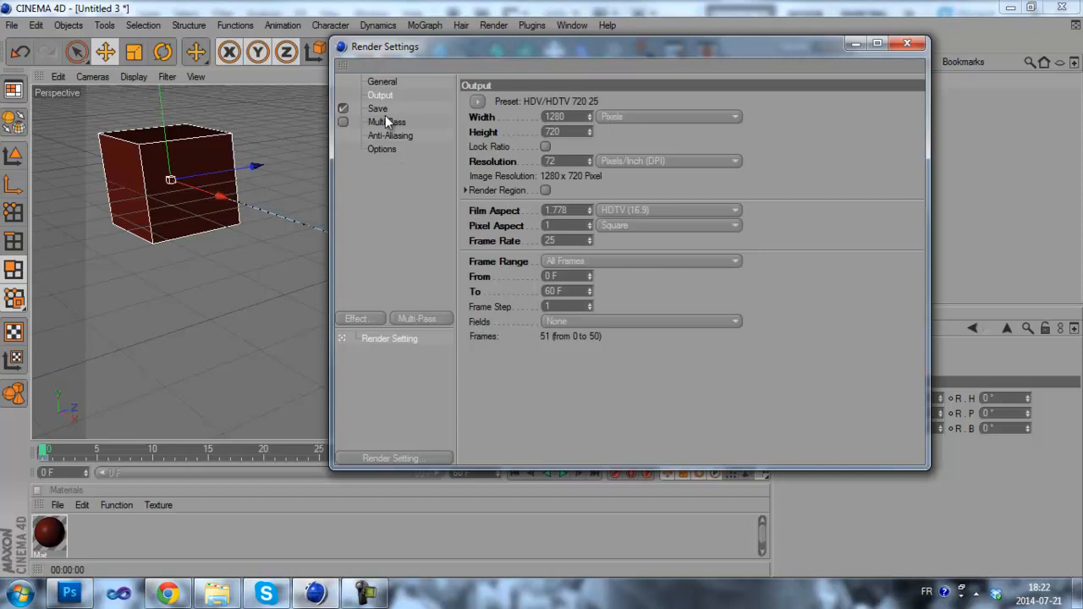
- Tick Save under Regular Image, with TIFF (PSD Layers) at 8 Bit/Channel
{"action": "left_click", "coordinate": [377, 108]}
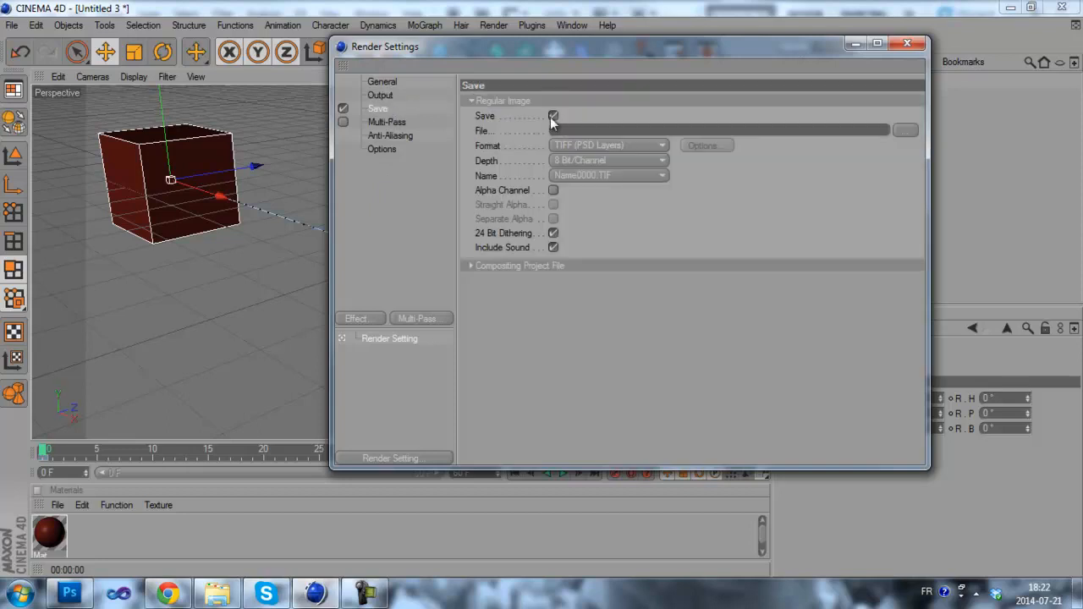
{"action": "left_click", "coordinate": [551, 115]}
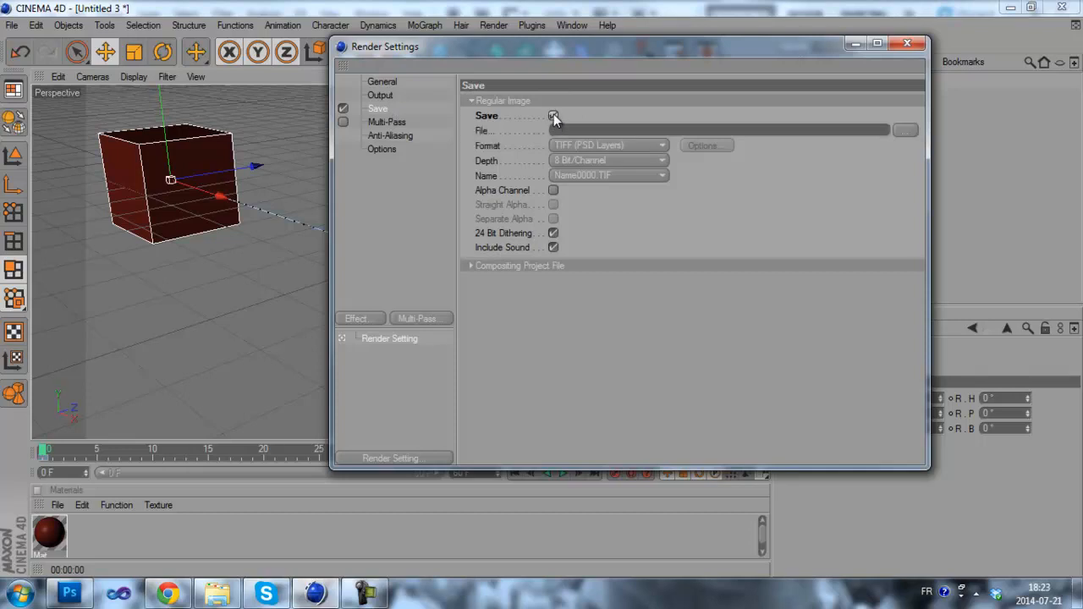
{"action": "left_click", "coordinate": [555, 115]}
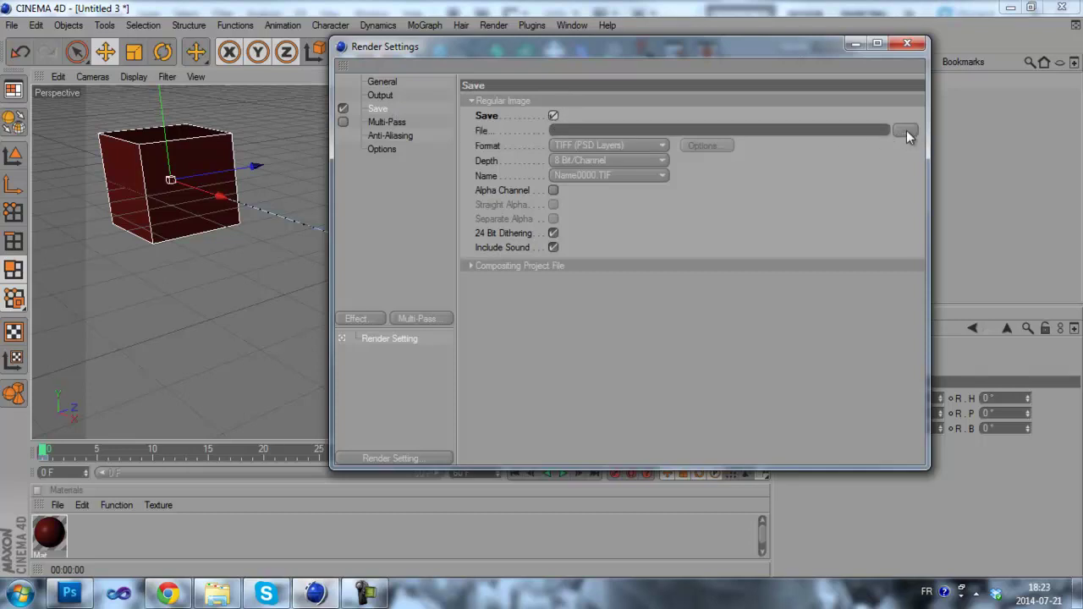
- Set the output file to 'tutorial' in the Artwork\Images folder
{"action": "left_click", "coordinate": [899, 129]}
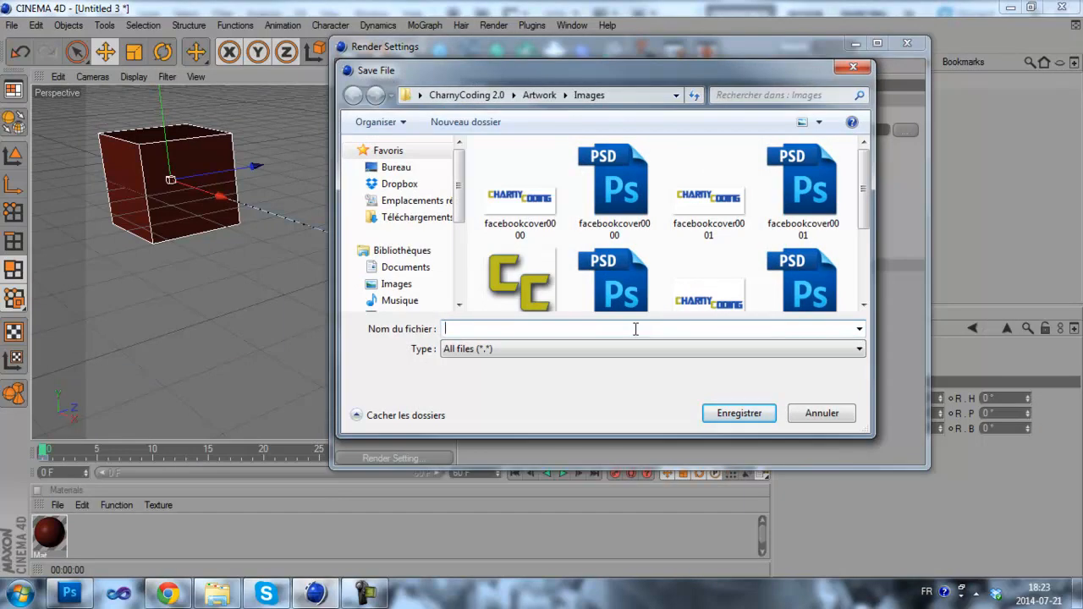
{"action": "type", "text": "tutorial"}
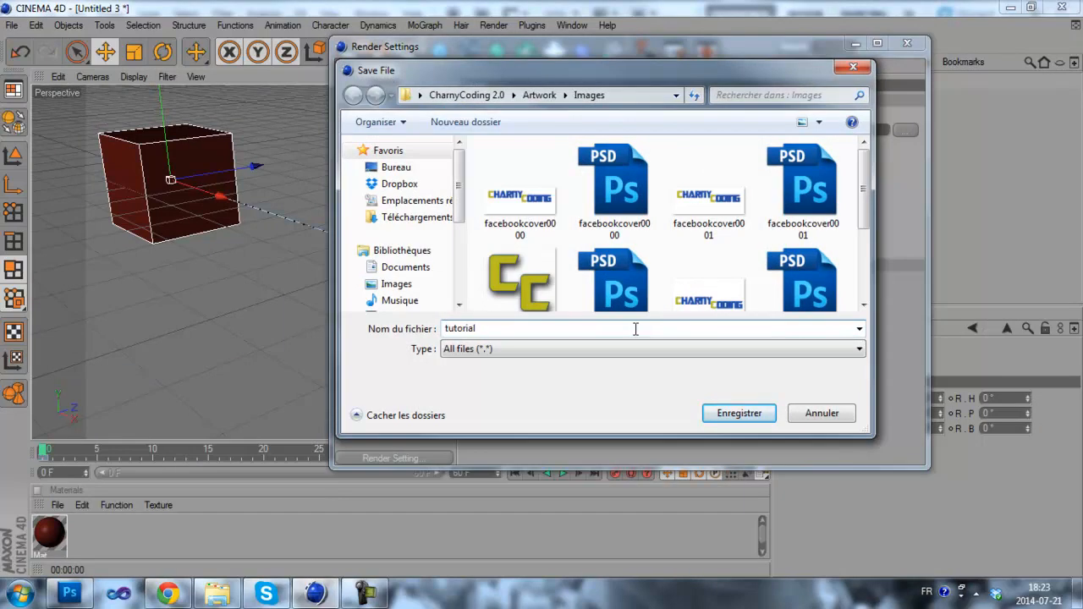
{"action": "left_click", "coordinate": [738, 413]}
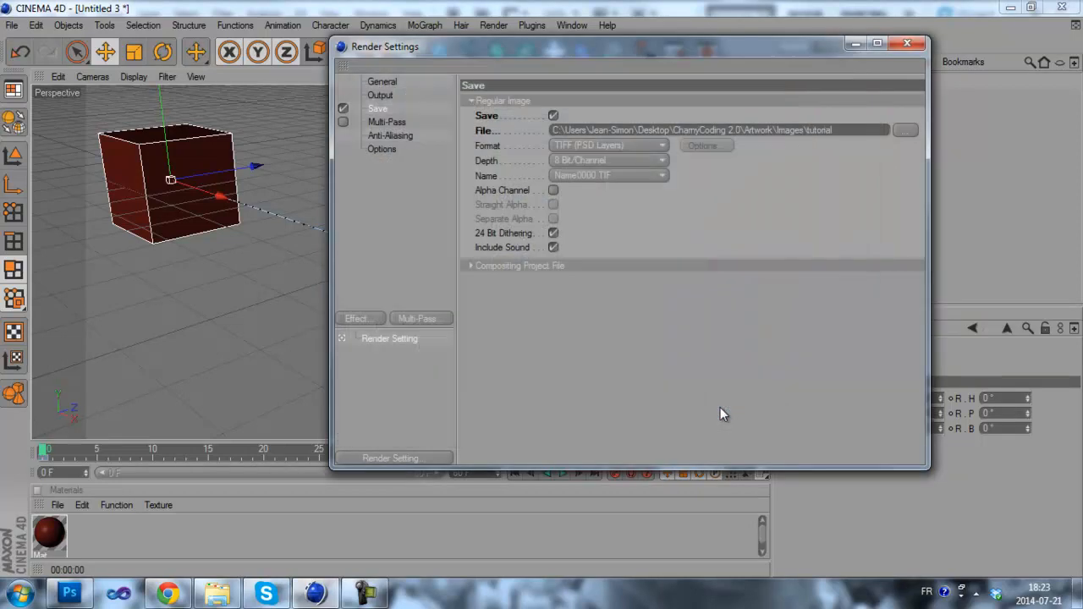
{"action": "mouse_move", "coordinate": [809, 154]}
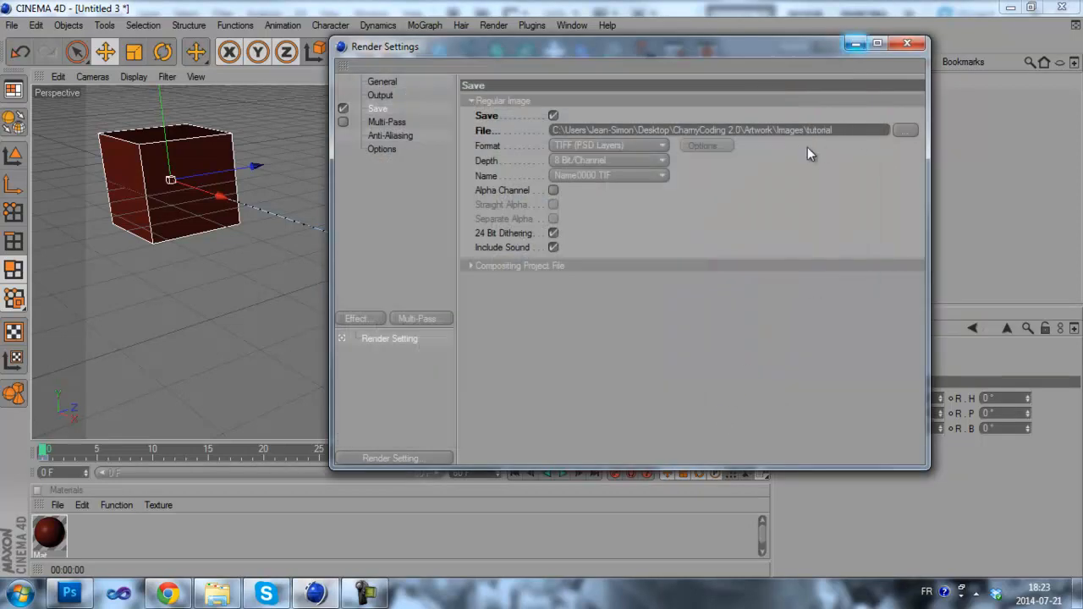
{"action": "mouse_move", "coordinate": [841, 154]}
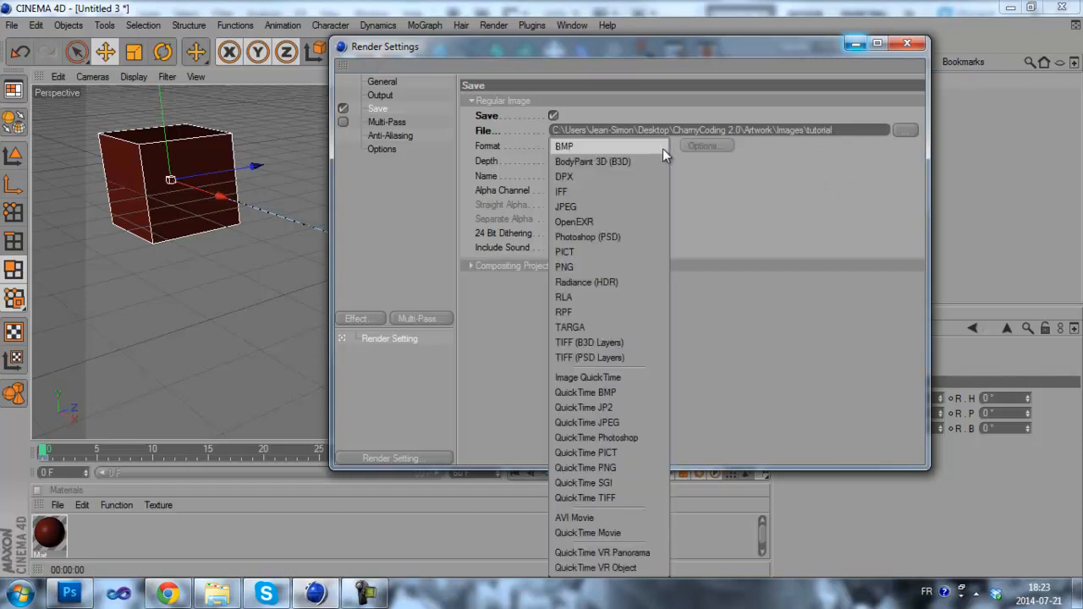
{"action": "mouse_move", "coordinate": [586, 446]}
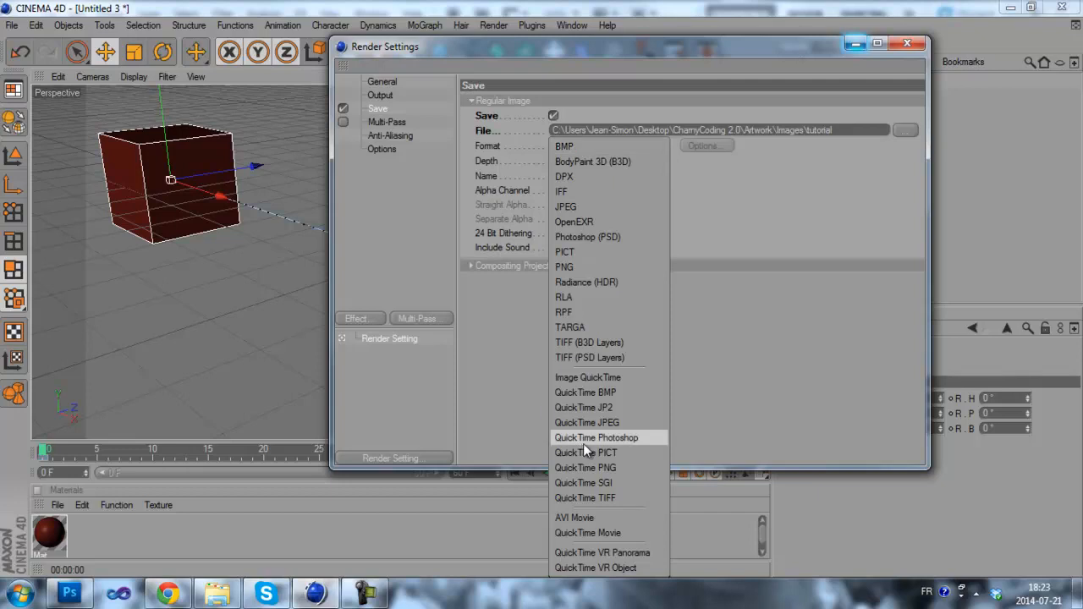
{"action": "mouse_move", "coordinate": [577, 518]}
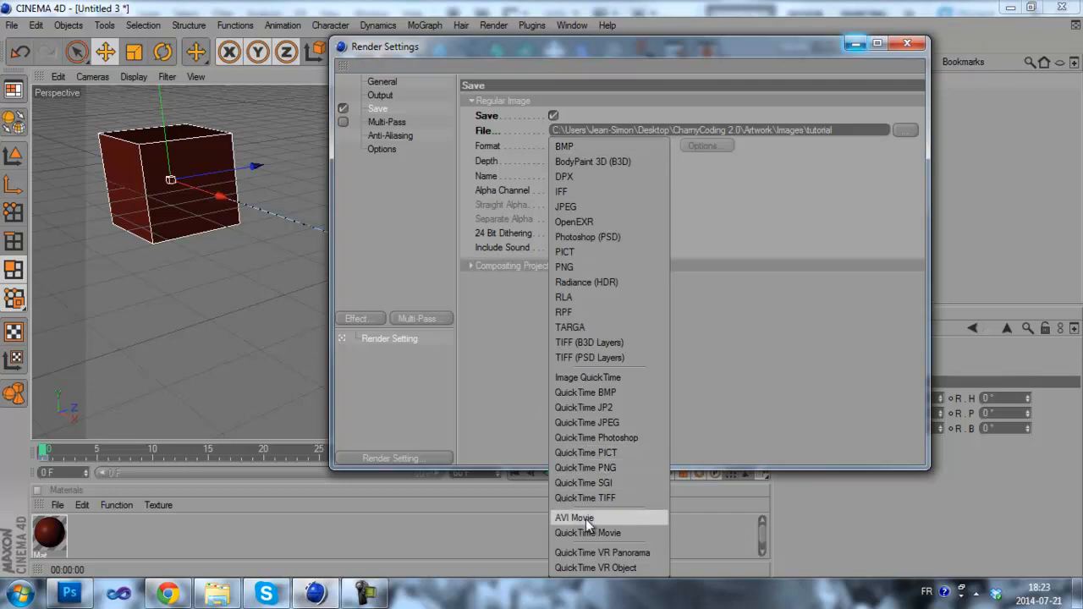
- Switch the save format from TIFF to AVI Movie
{"action": "left_click", "coordinate": [574, 517]}
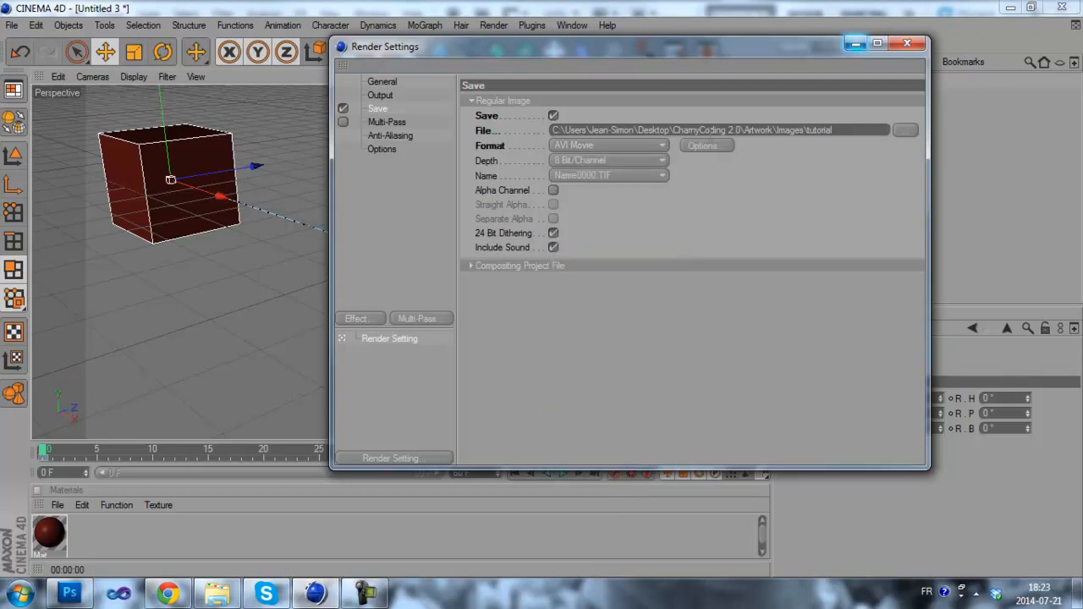
{"action": "mouse_move", "coordinate": [706, 153]}
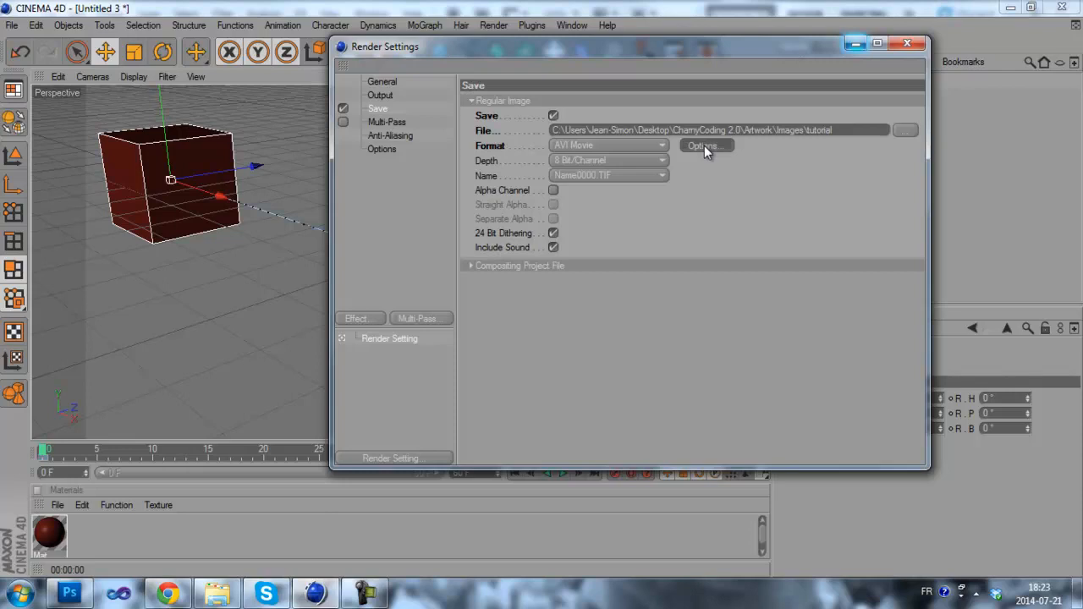
- Pick Intel IYUV as the AVI compressor in the format Options dialog
{"action": "left_click", "coordinate": [705, 146]}
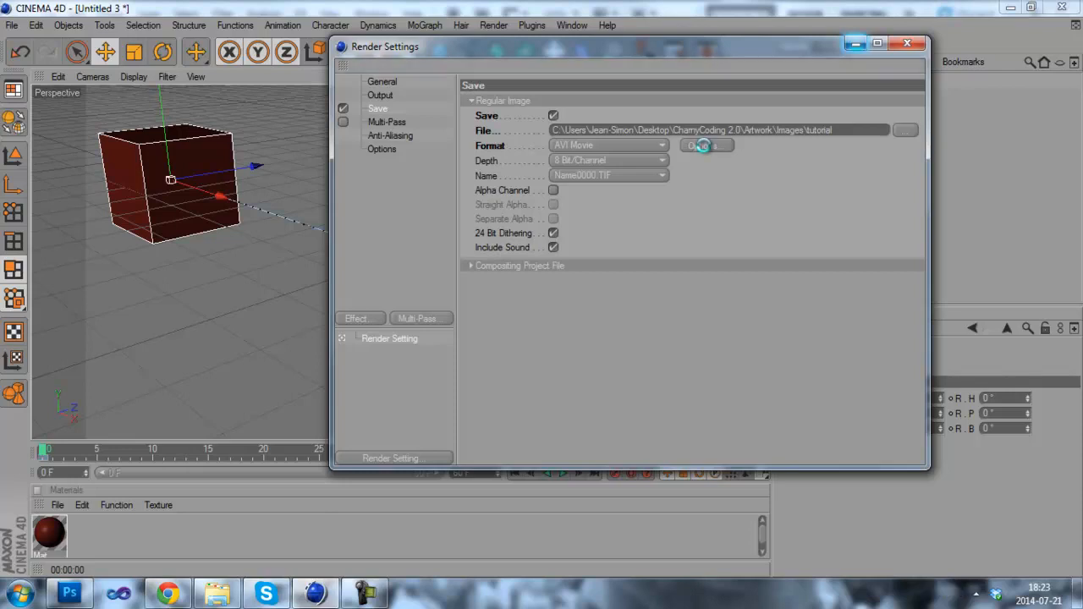
{"action": "left_click", "coordinate": [704, 145]}
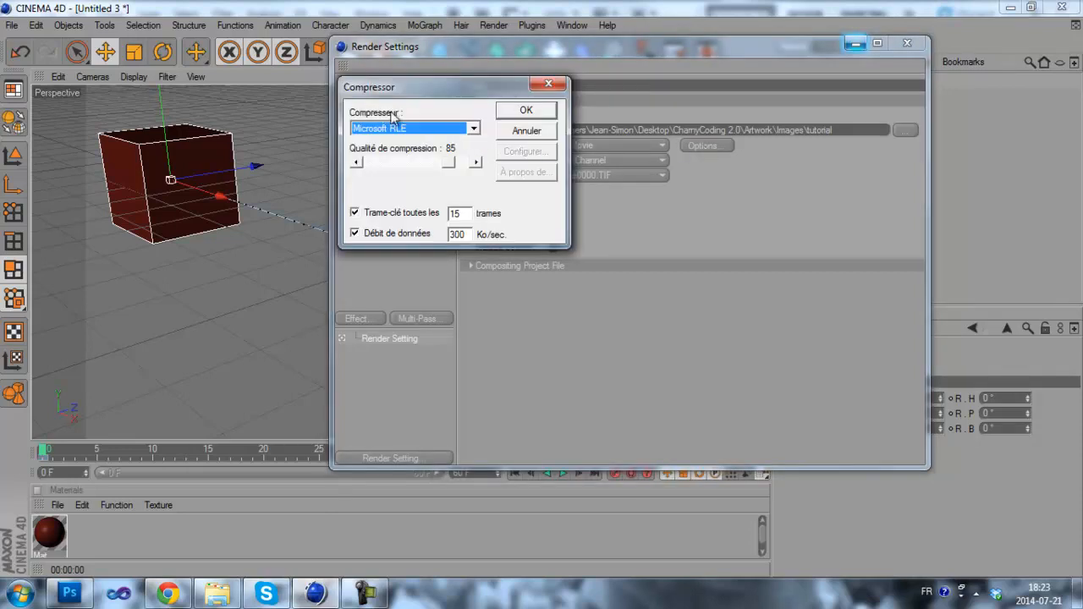
{"action": "left_click", "coordinate": [472, 128]}
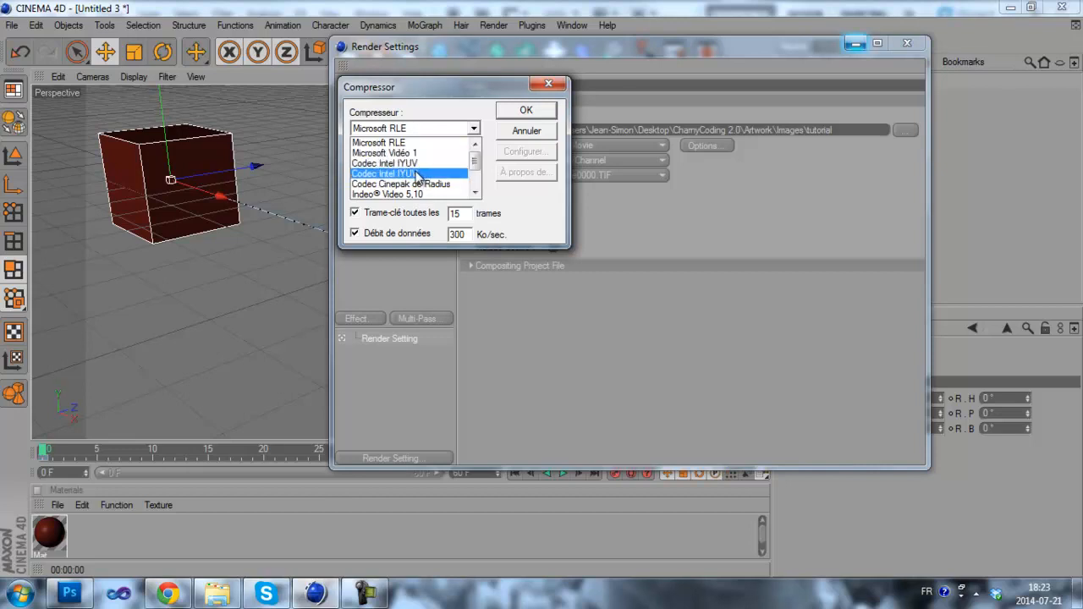
{"action": "left_click", "coordinate": [384, 163]}
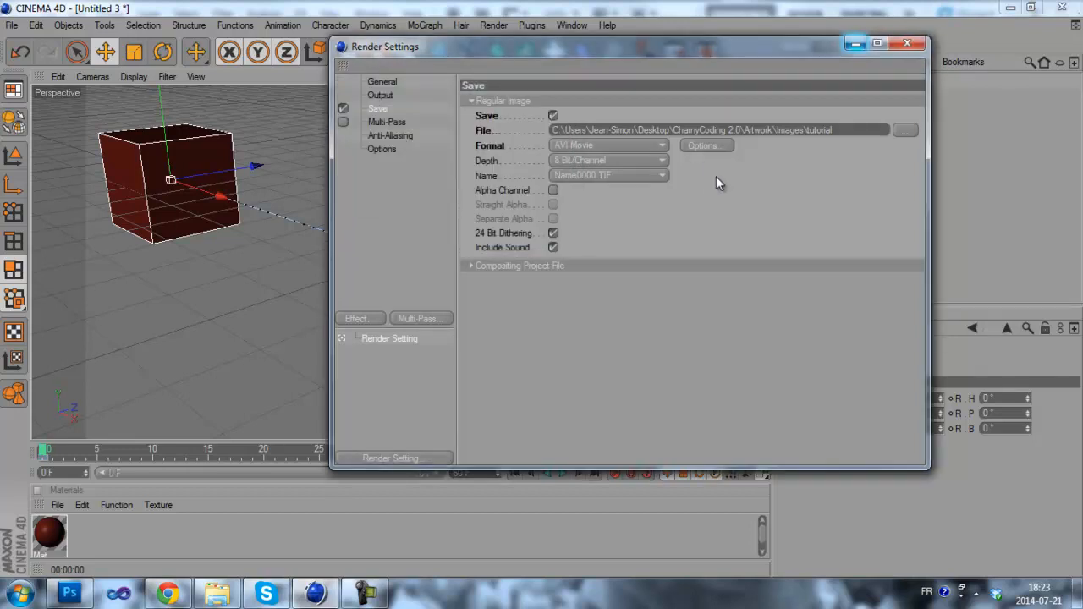
{"action": "mouse_move", "coordinate": [432, 251]}
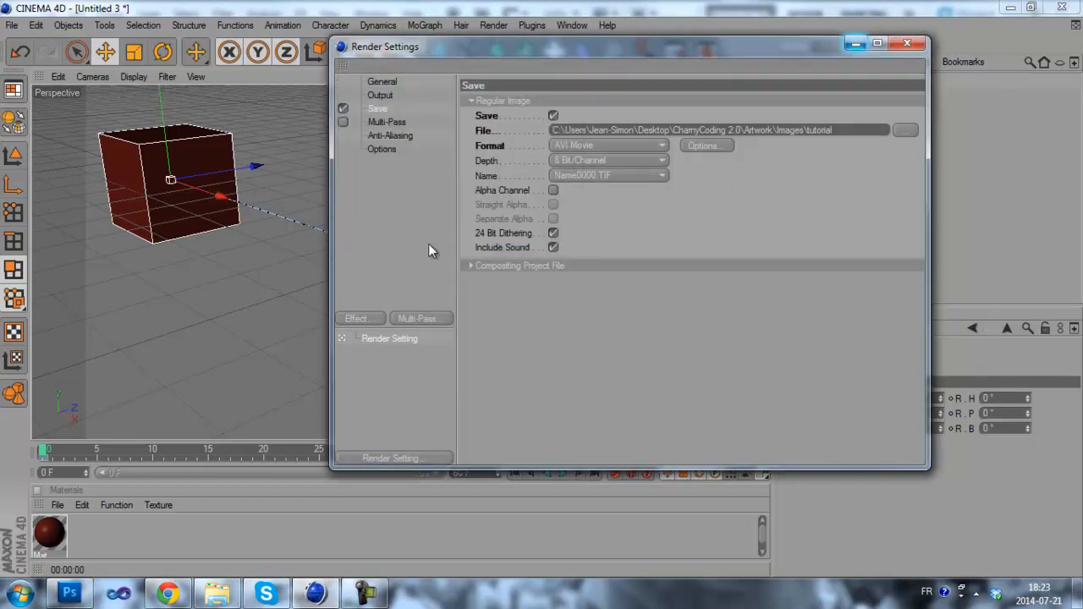
{"action": "mouse_move", "coordinate": [394, 127]}
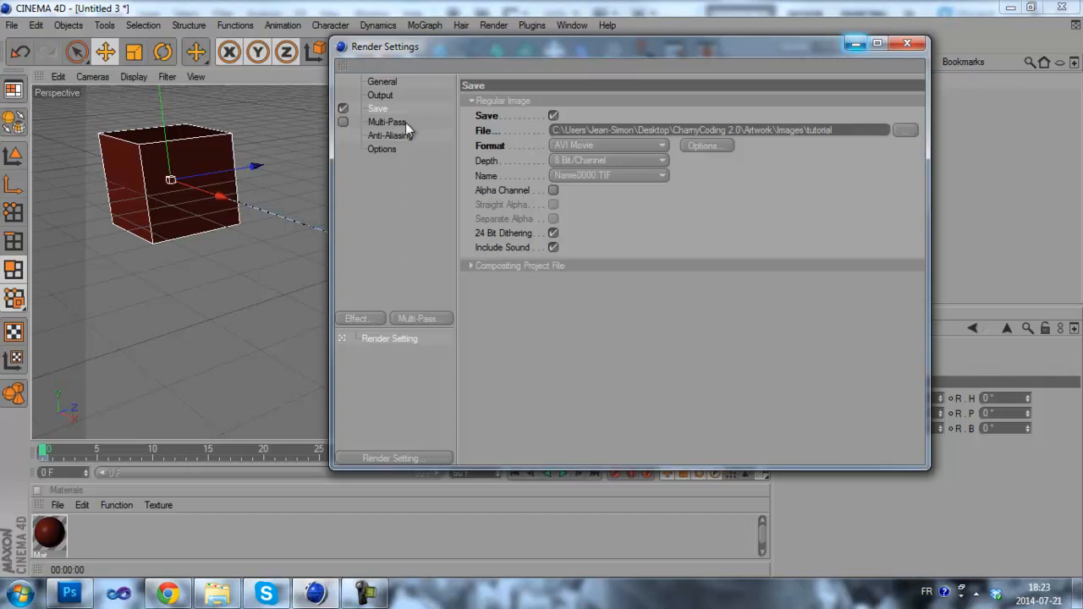
- Close Render Settings and render the 51-frame animation in the Picture Viewer
{"action": "left_click", "coordinate": [907, 43]}
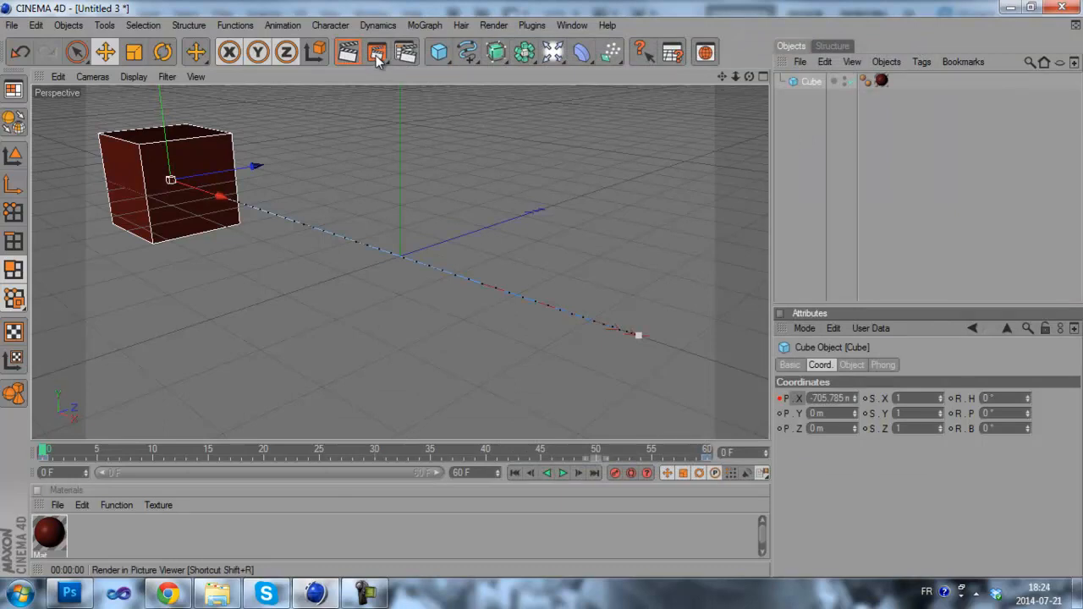
{"action": "left_click", "coordinate": [373, 53]}
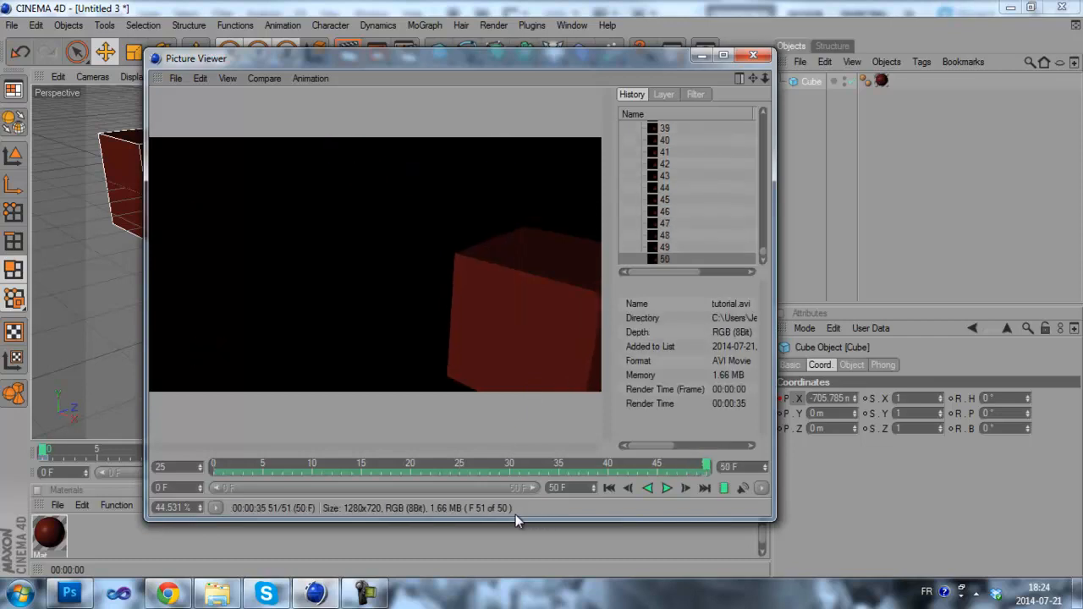
{"action": "mouse_move", "coordinate": [640, 375]}
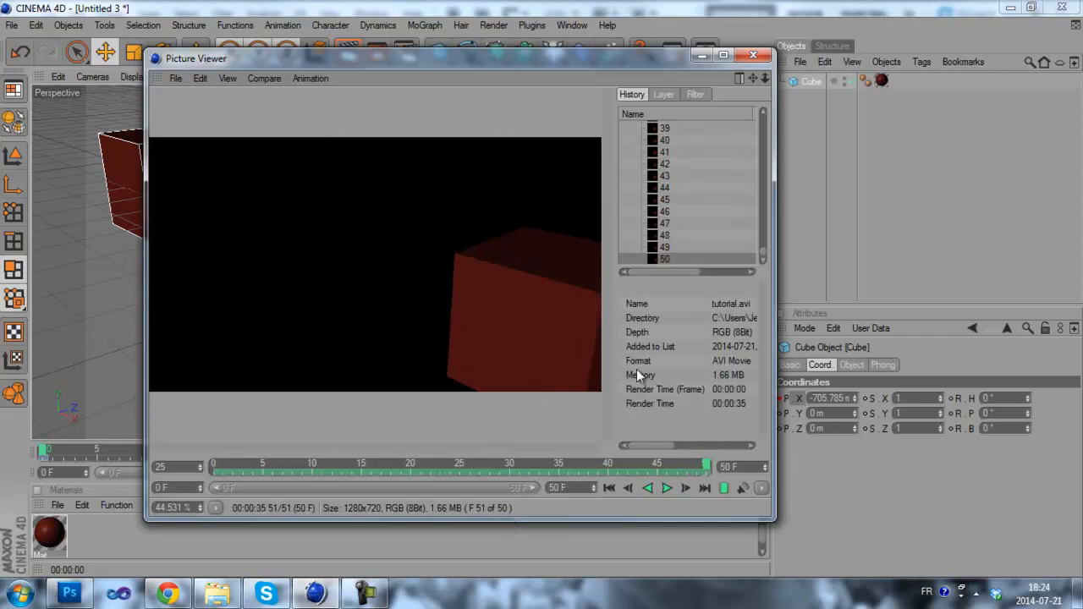
{"action": "mouse_move", "coordinate": [749, 53]}
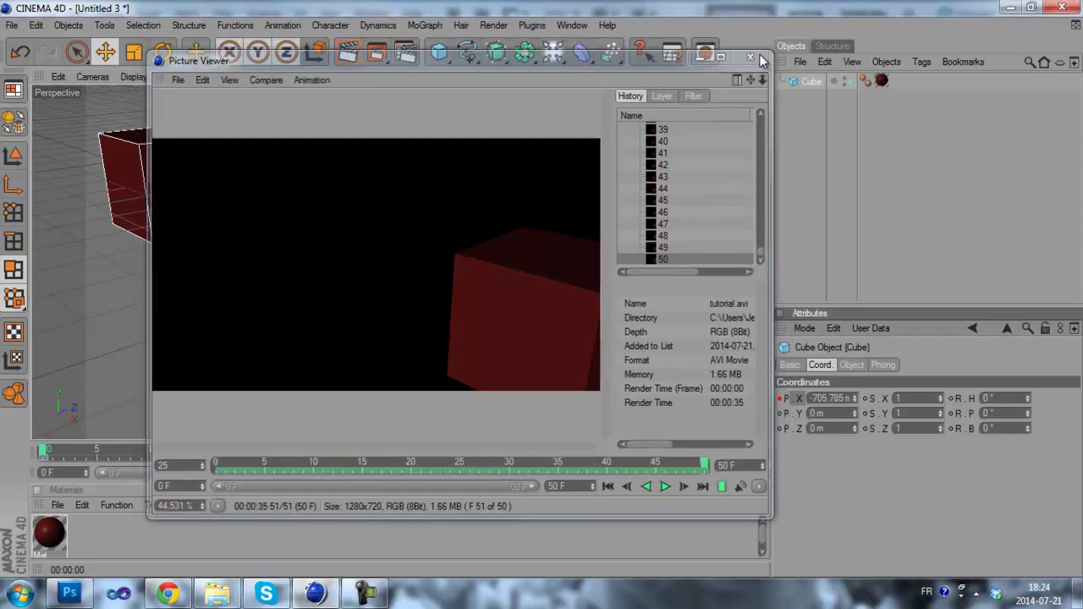
- Close the Picture Viewer after the tutorial.avi render completes
{"action": "left_click", "coordinate": [749, 57]}
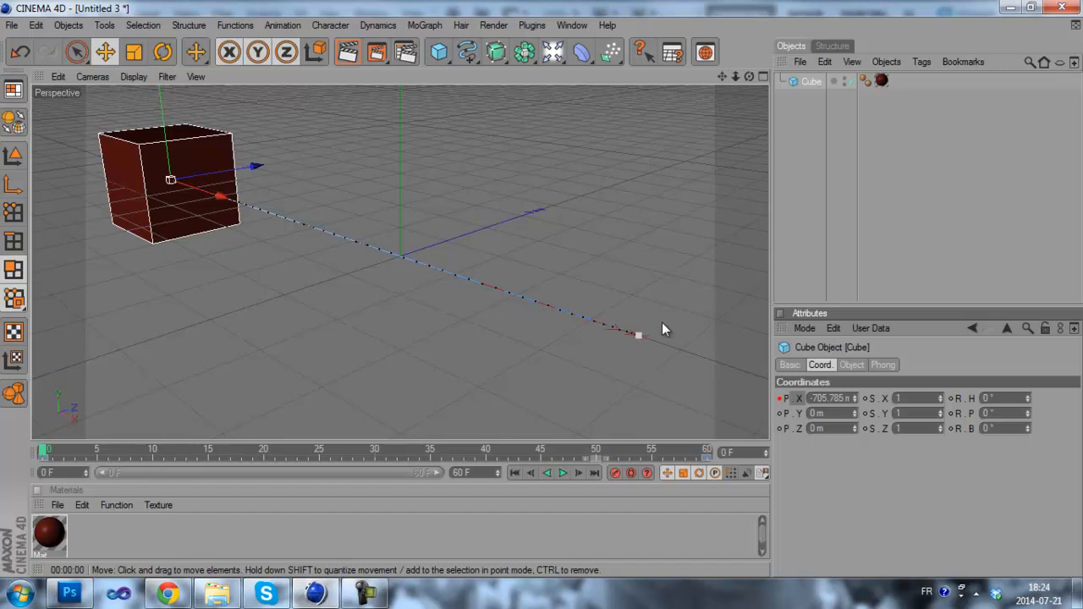
{"action": "mouse_move", "coordinate": [641, 343]}
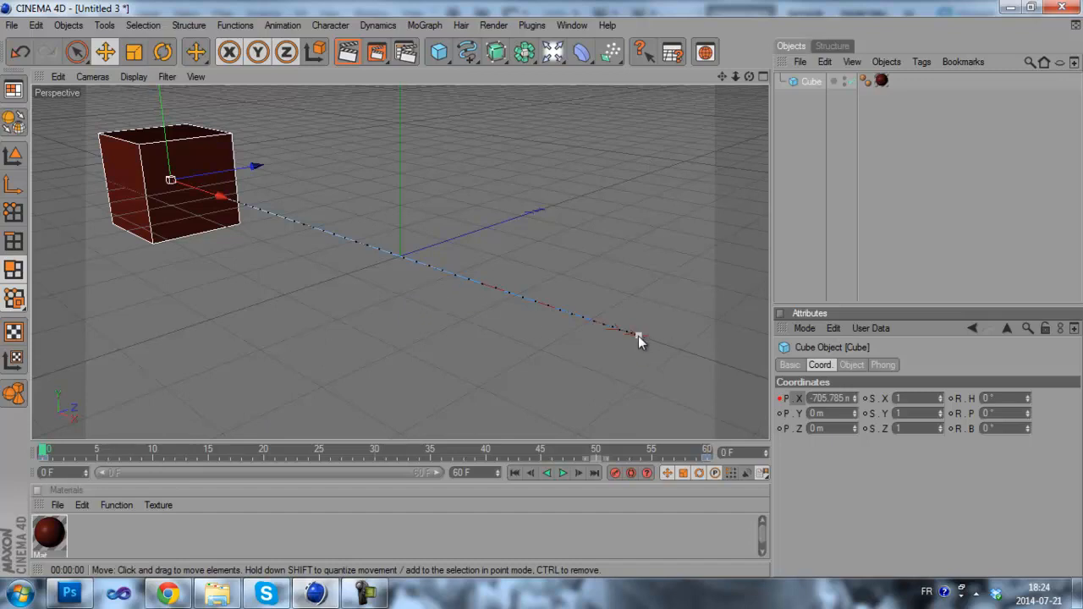
{"action": "mouse_move", "coordinate": [568, 330]}
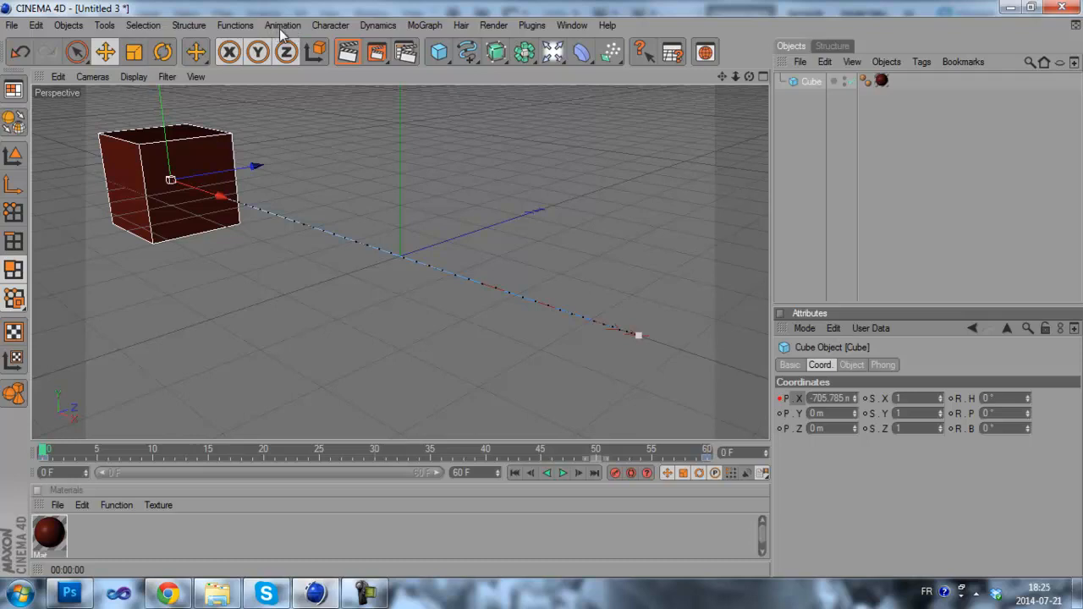
{"action": "mouse_move", "coordinate": [289, 29]}
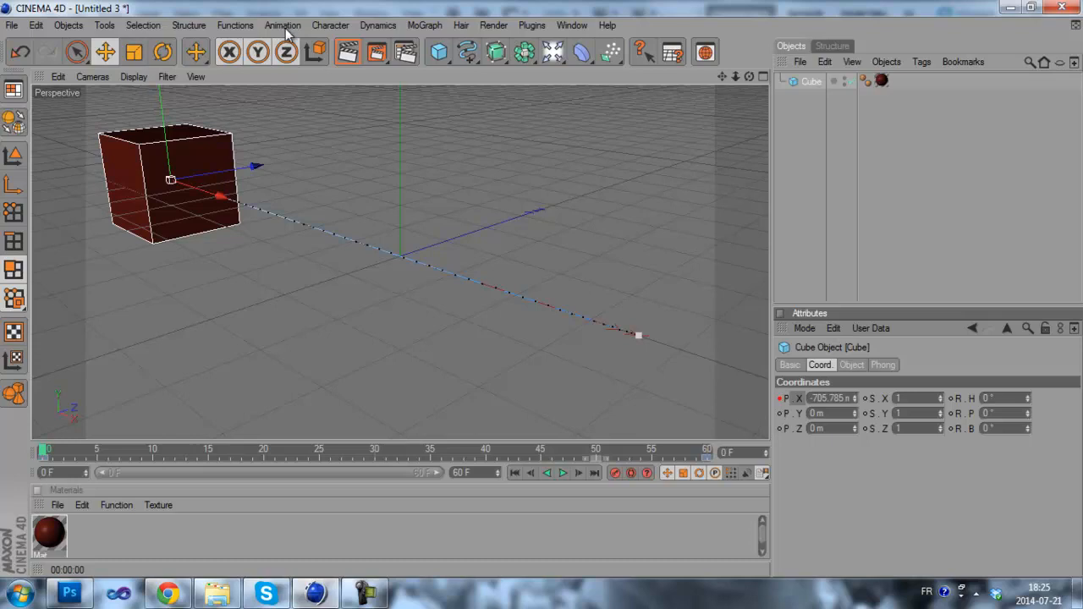
{"action": "mouse_move", "coordinate": [36, 25]}
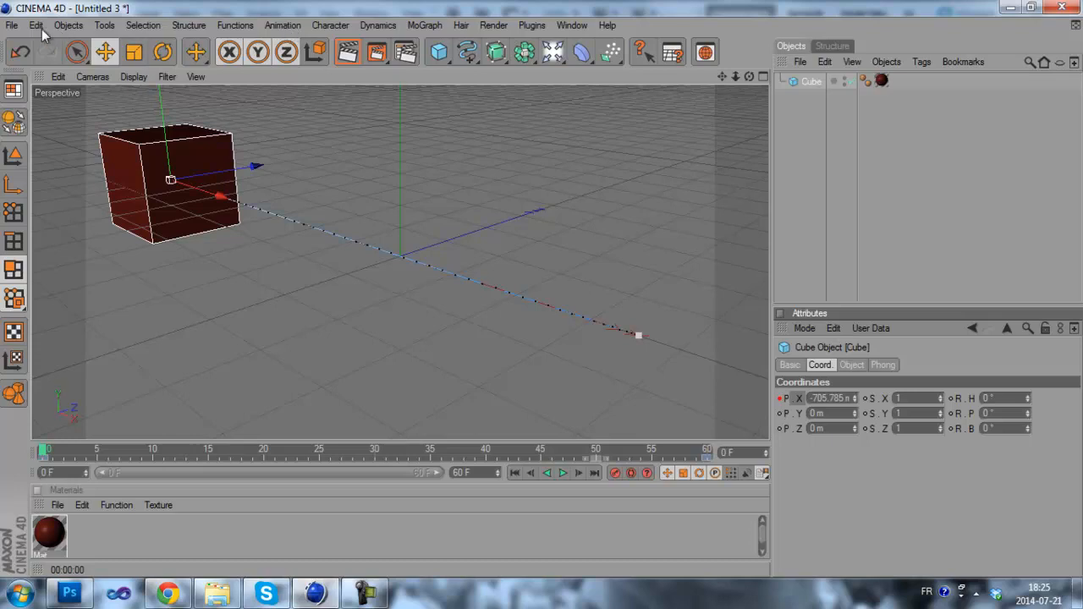